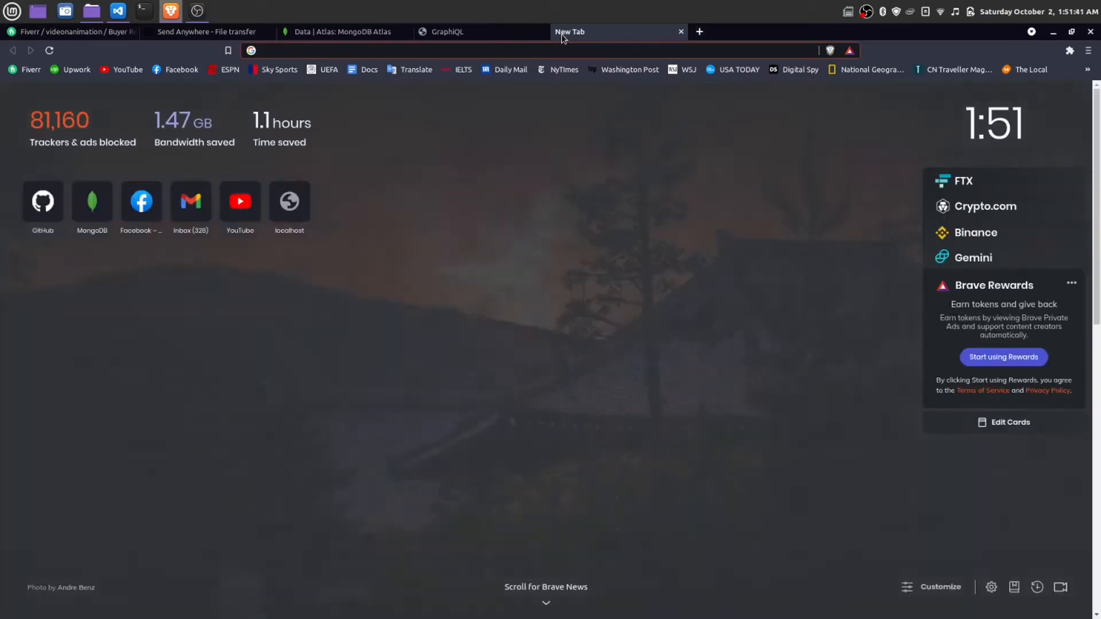
- Search Google for 'vue js' so the official vuejs.org result appears
type("vue js")
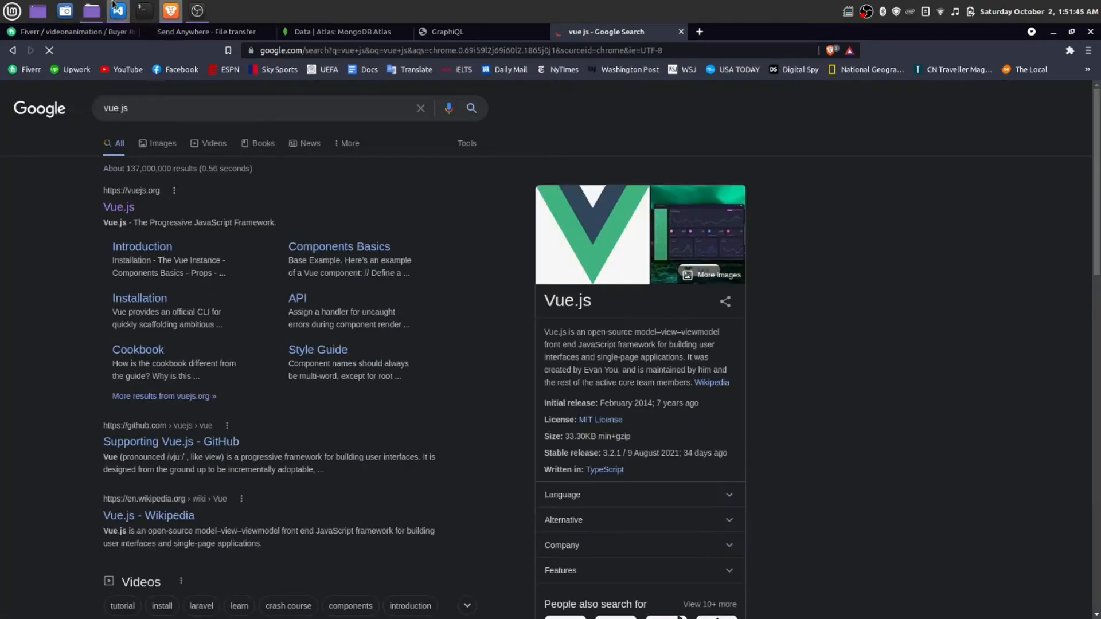
left_click(117, 11)
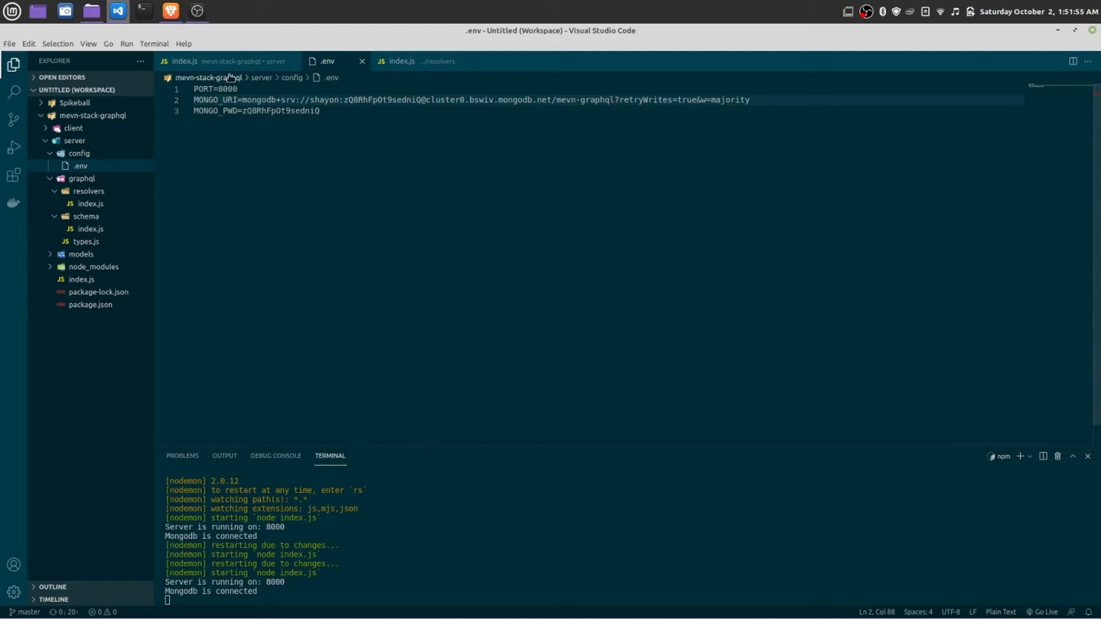
double_click(214, 89)
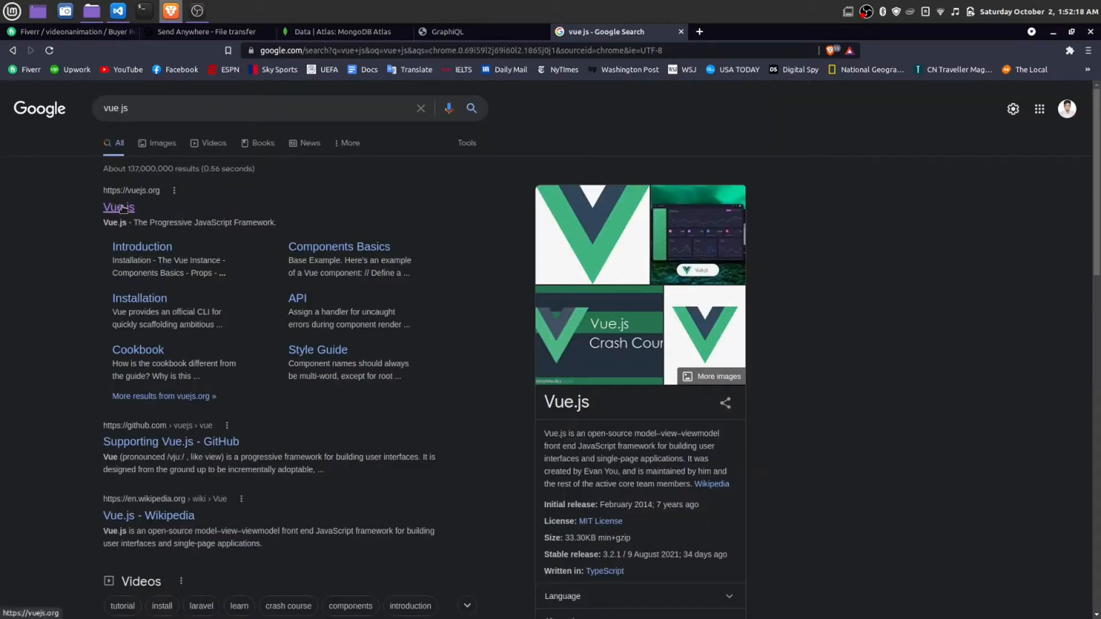
- Navigate from vuejs.org through Ecosystem to the Vue CLI site and its Get Started guide
left_click(118, 208)
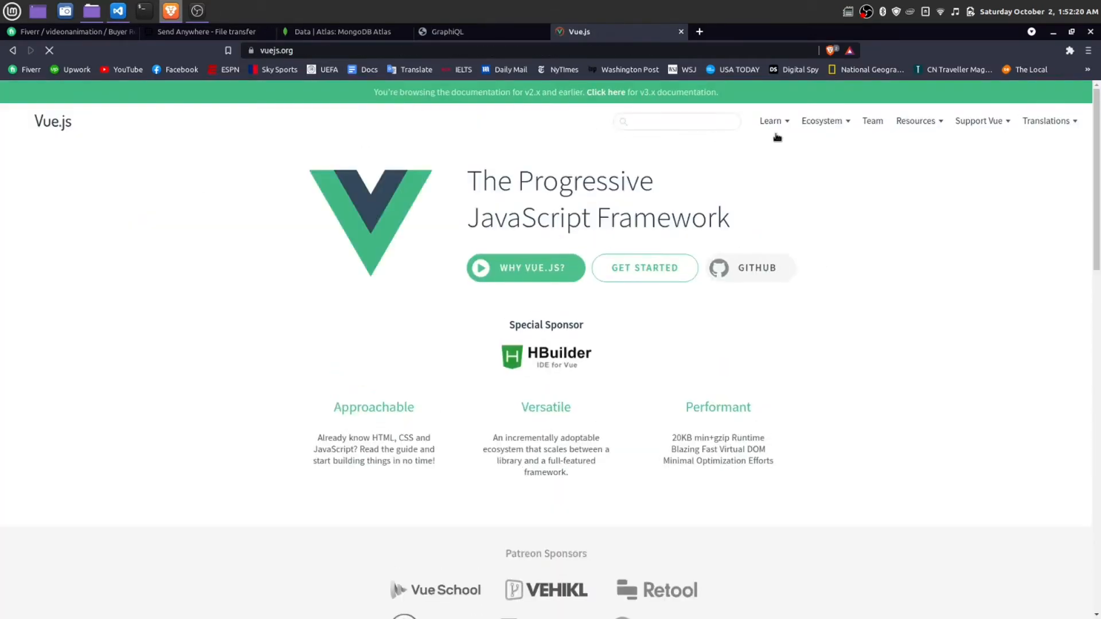
left_click(821, 120)
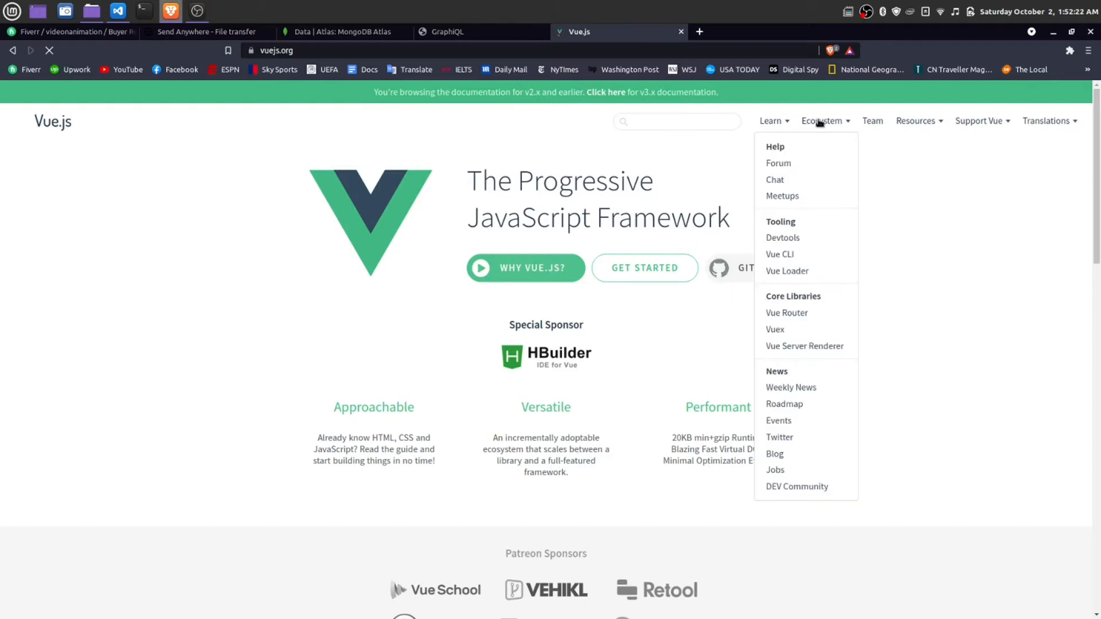
left_click(780, 255)
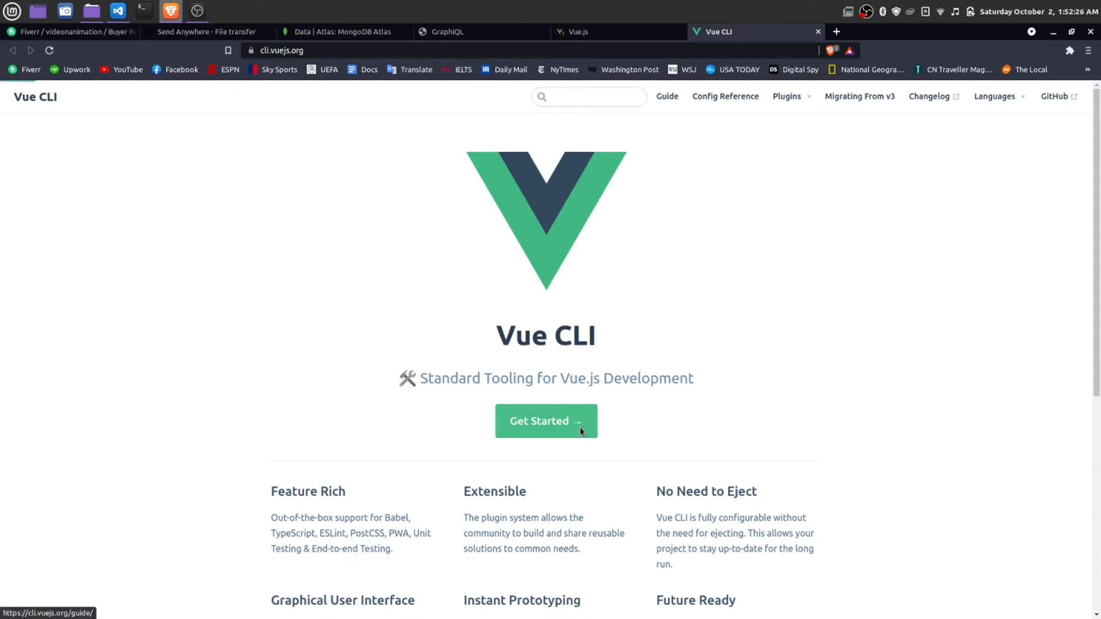
left_click(545, 421)
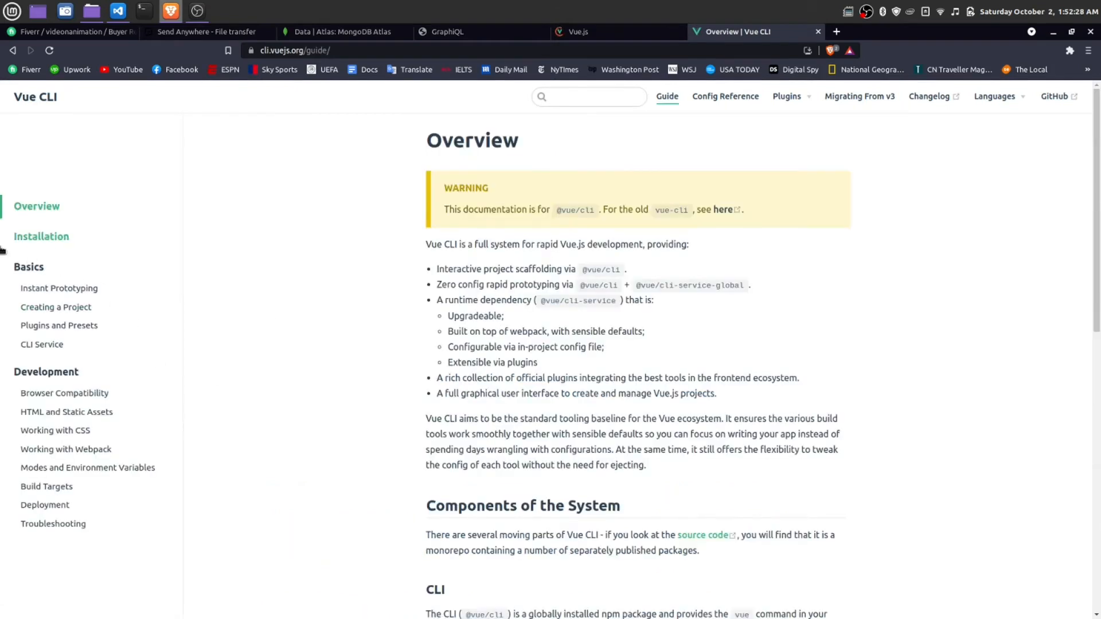
left_click(41, 237)
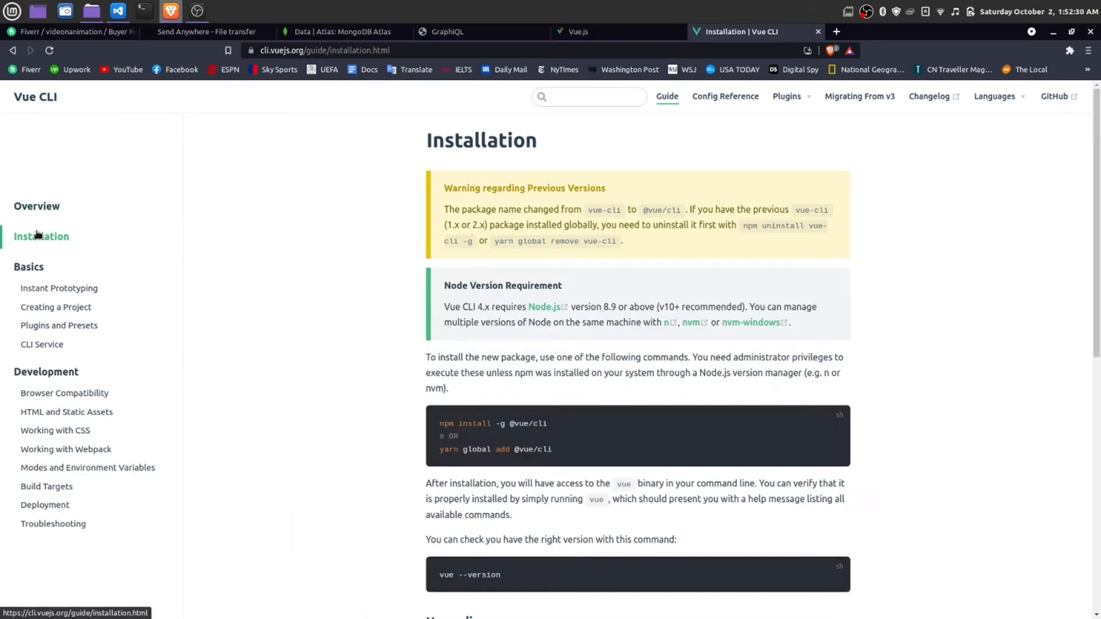
mouse_move(553, 425)
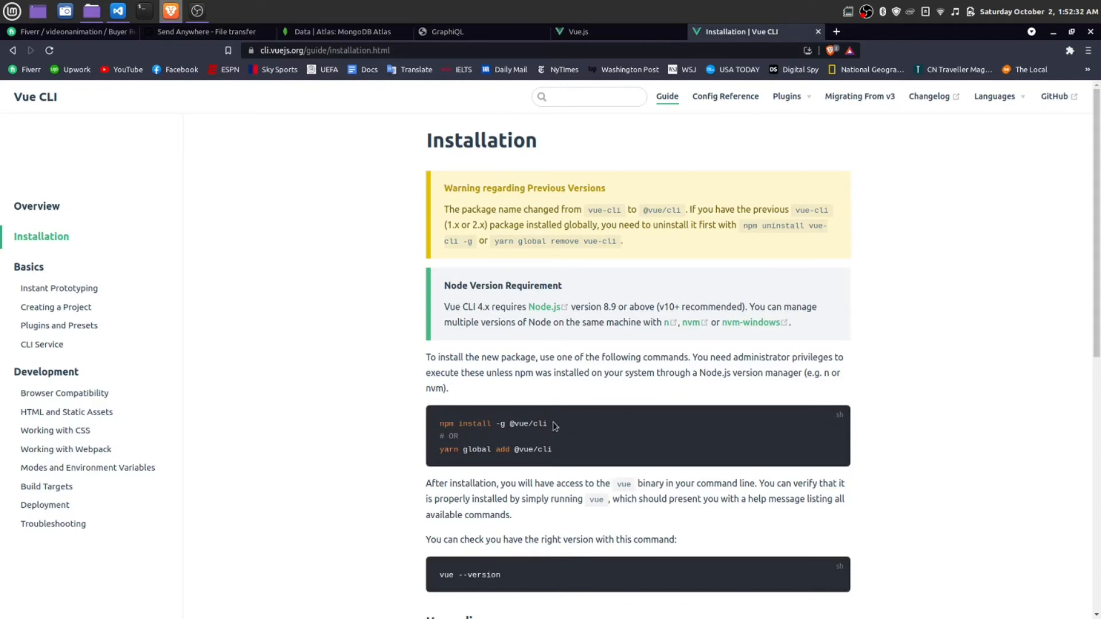
double_click(491, 424)
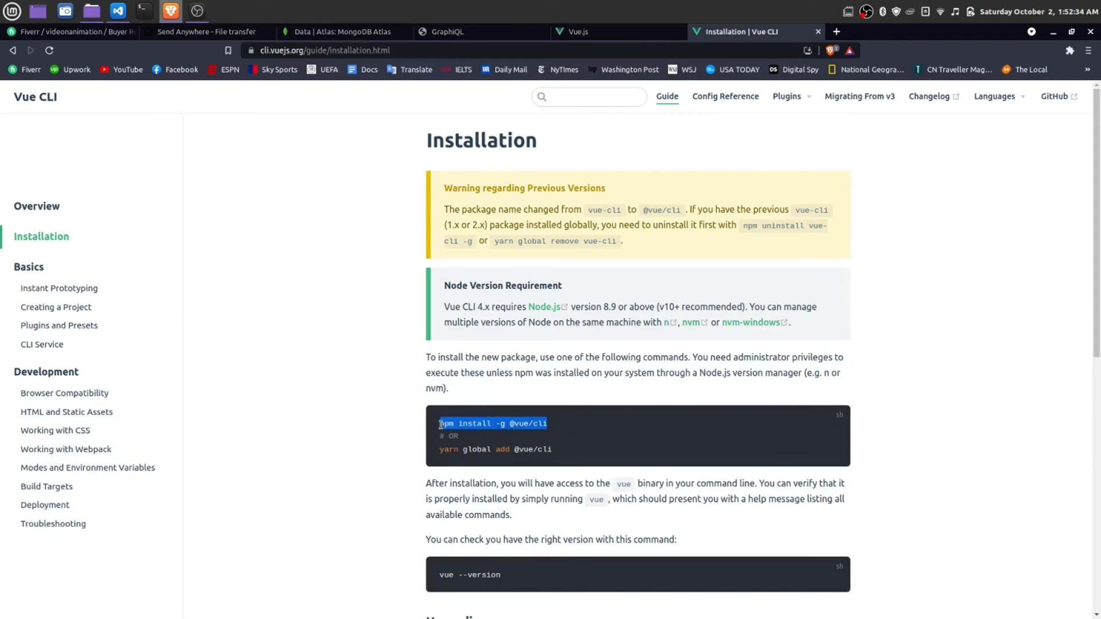
left_click(117, 12)
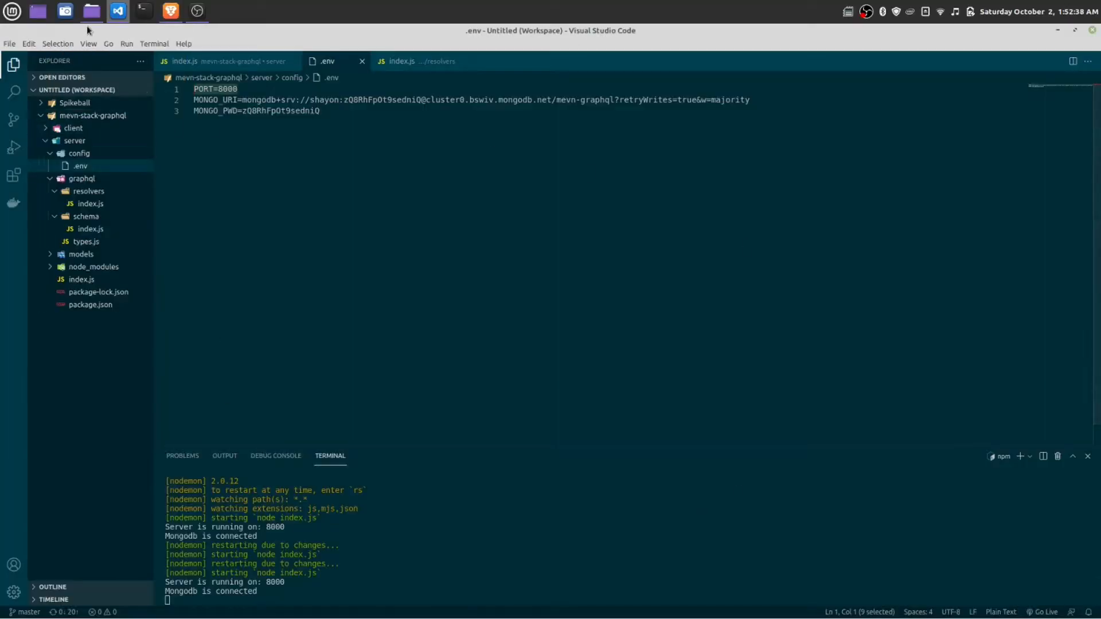
- Start a new bash terminal and change into the client folder
left_click(88, 43)
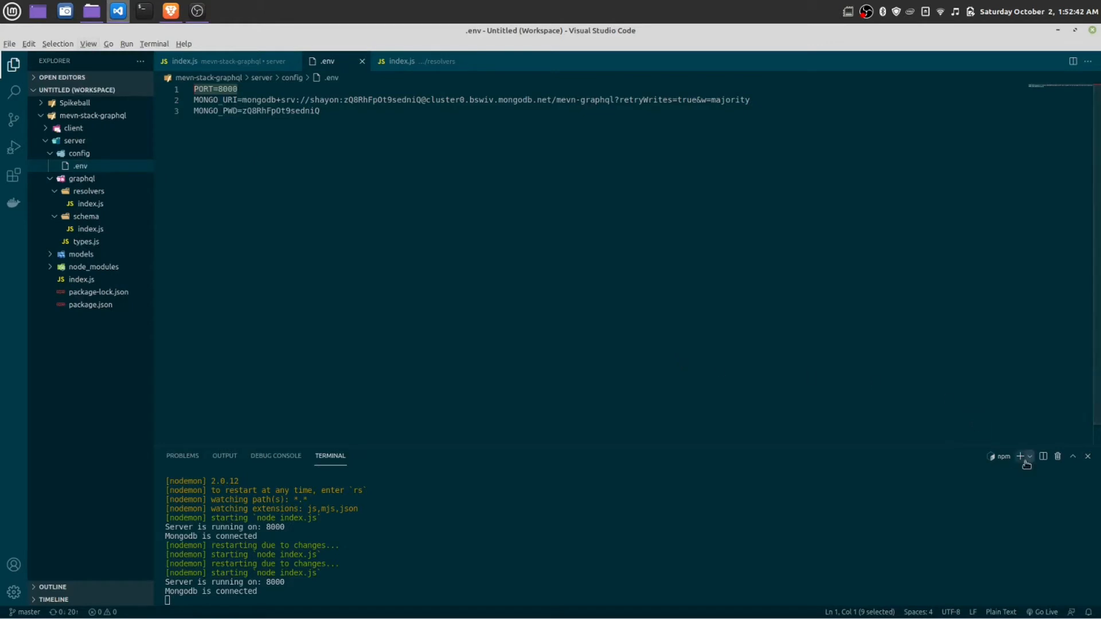
left_click(1019, 456)
type("cd")
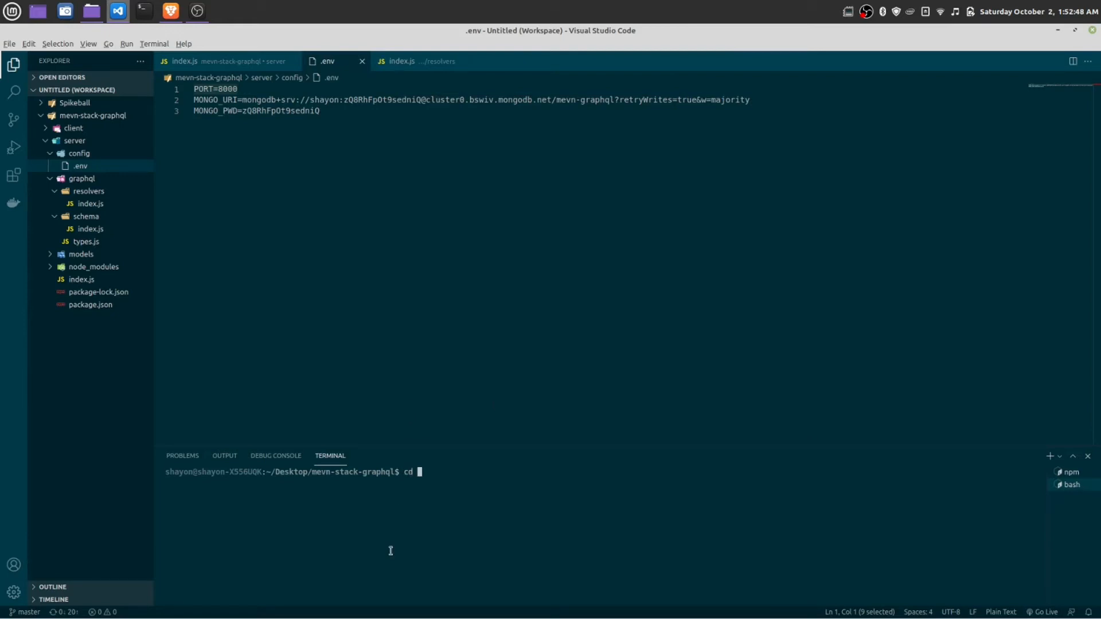
type("client/")
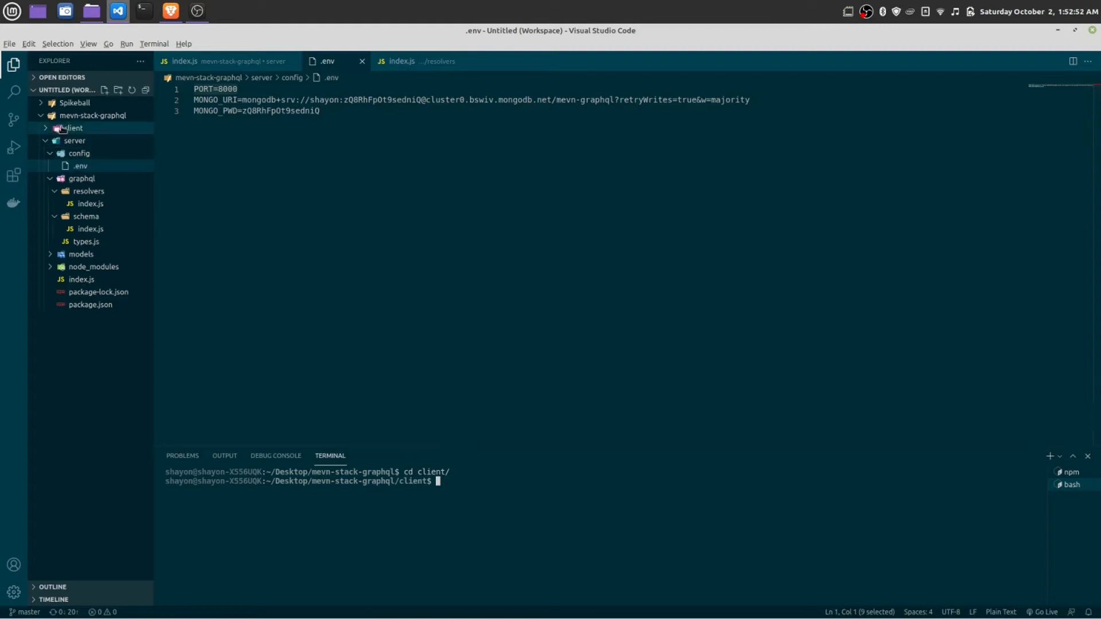
left_click(74, 127)
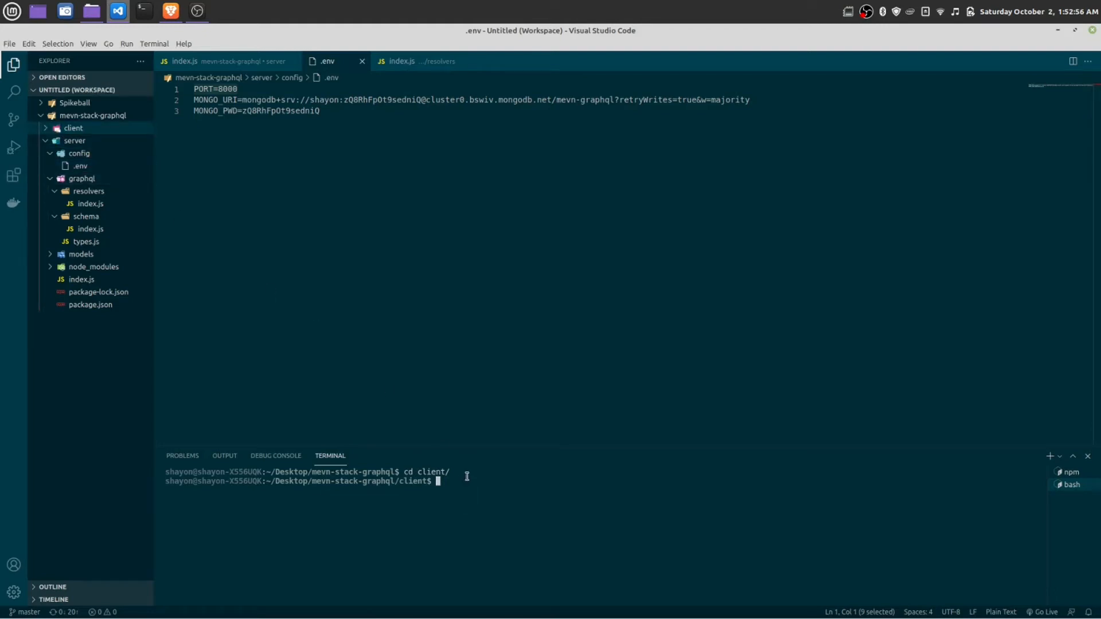
type("npm install -g @vue/cli")
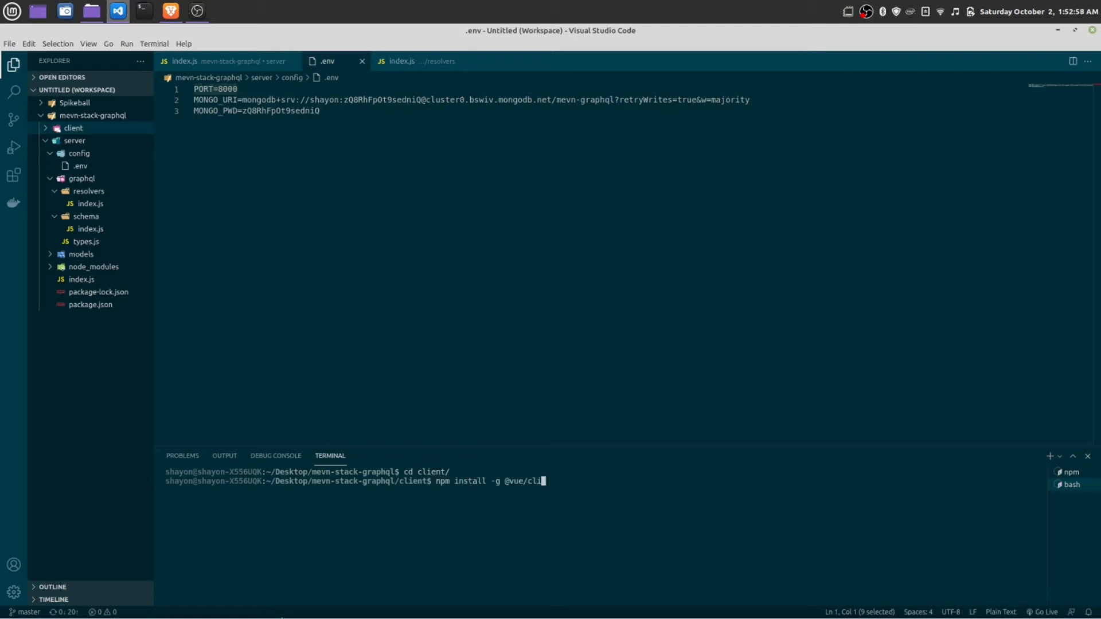
type("sudo")
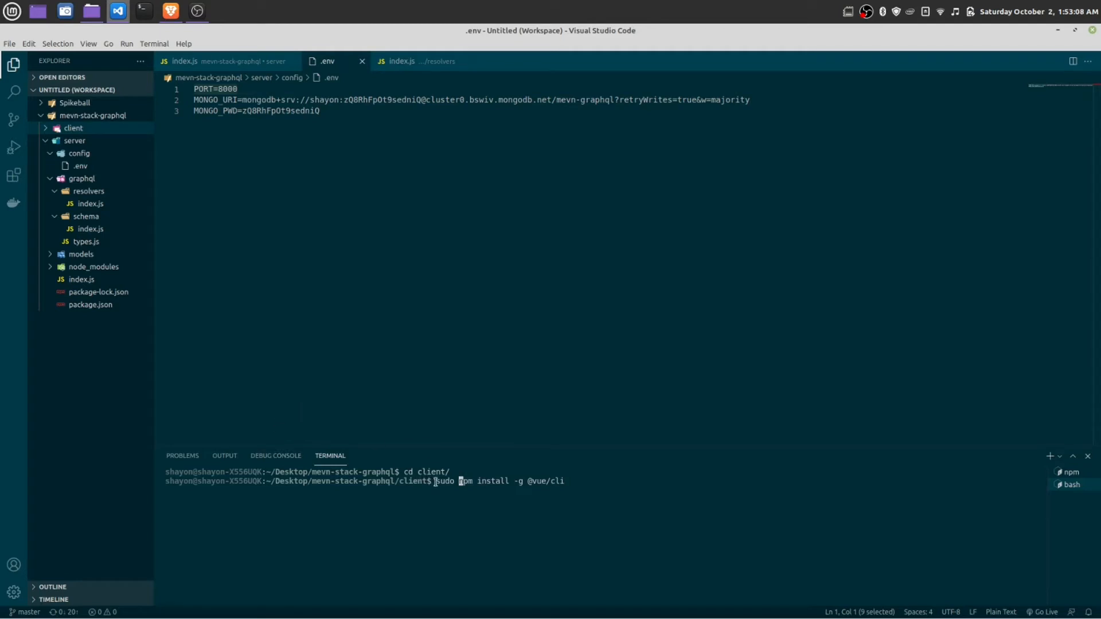
- Run the sudo install, enter the password and let Vue CLI install globally
double_click(444, 480)
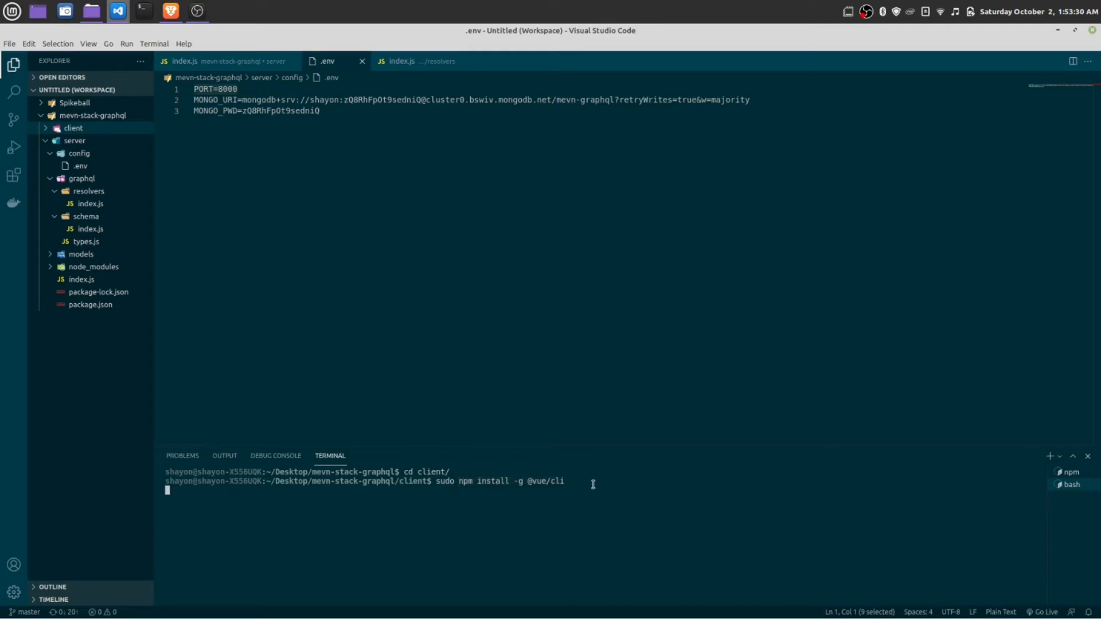
type("**")
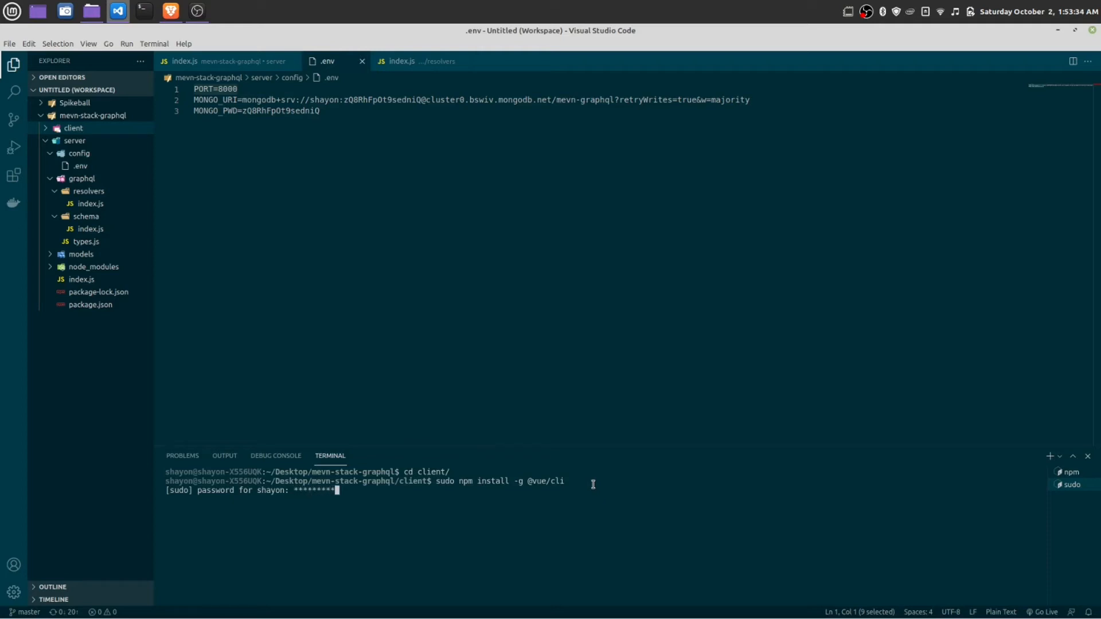
key("Return")
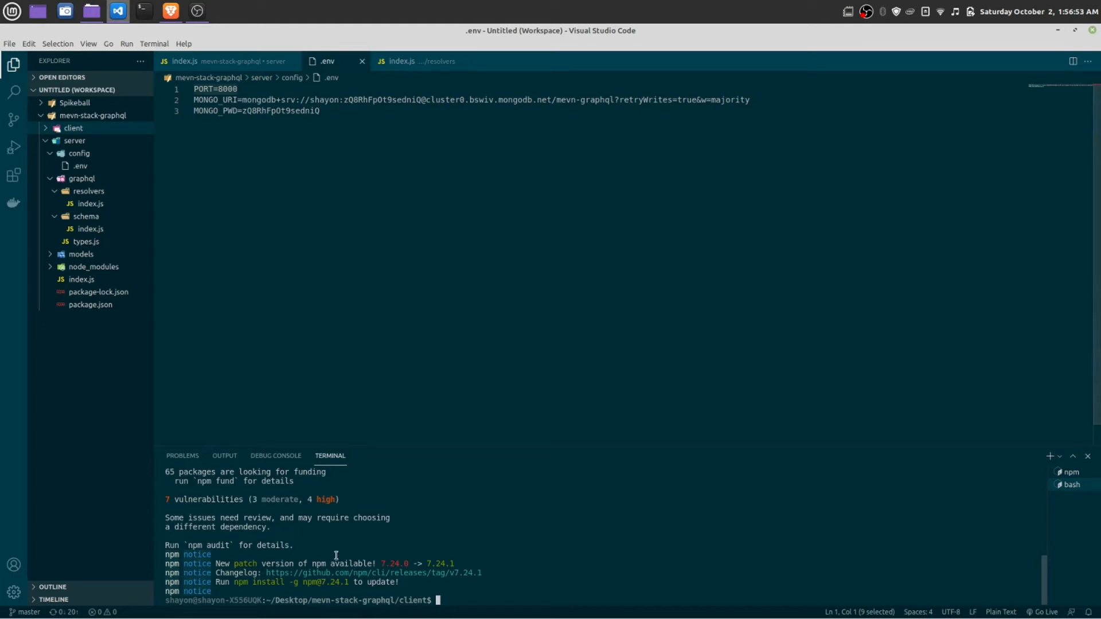
mouse_move(229, 98)
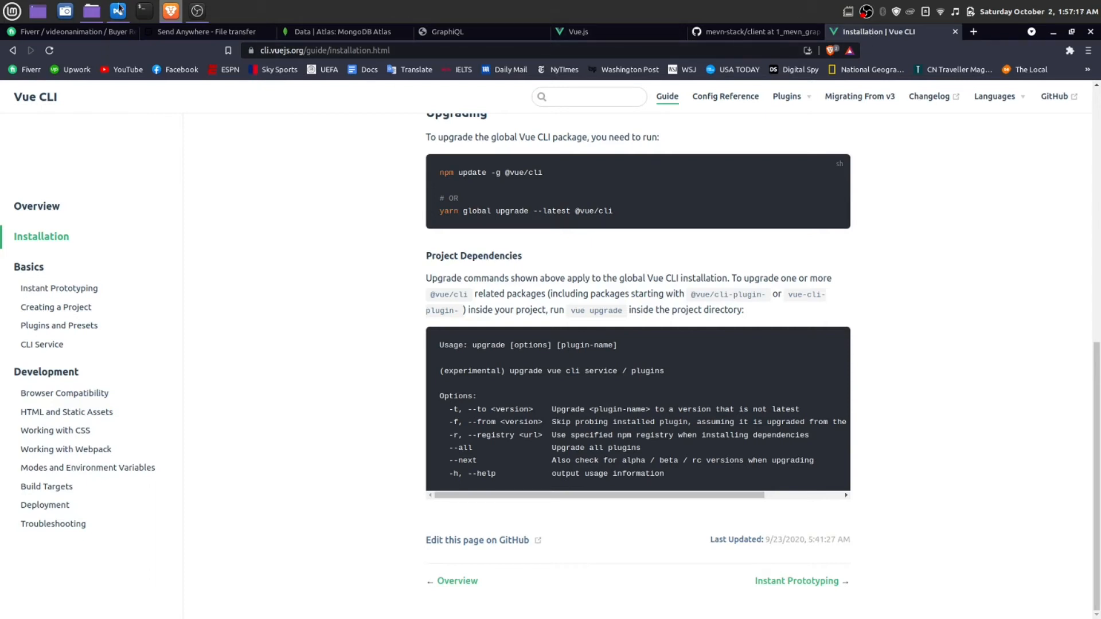
- Bring back the Vue CLI docs and consult the Creating a Project page with 'vue create hello-world'
left_click(118, 10)
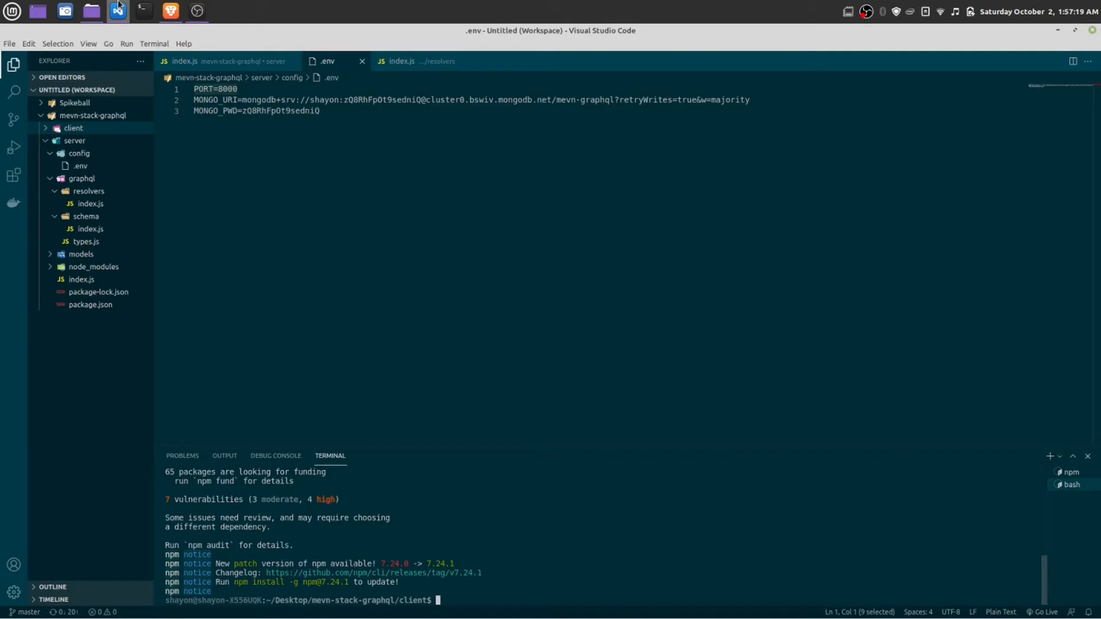
mouse_move(422, 521)
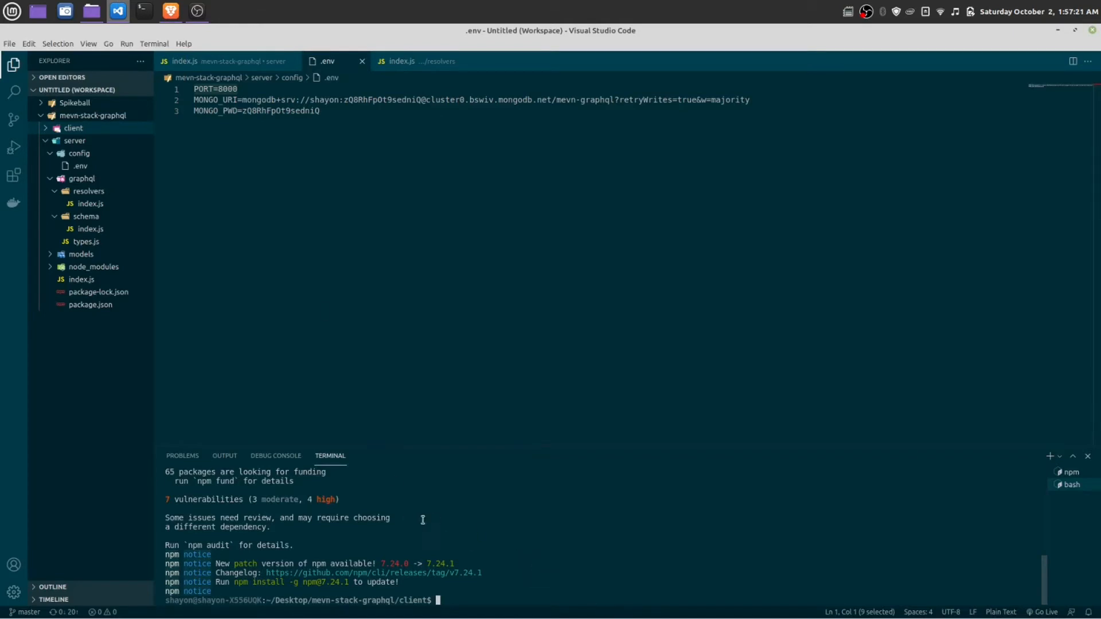
mouse_move(171, 11)
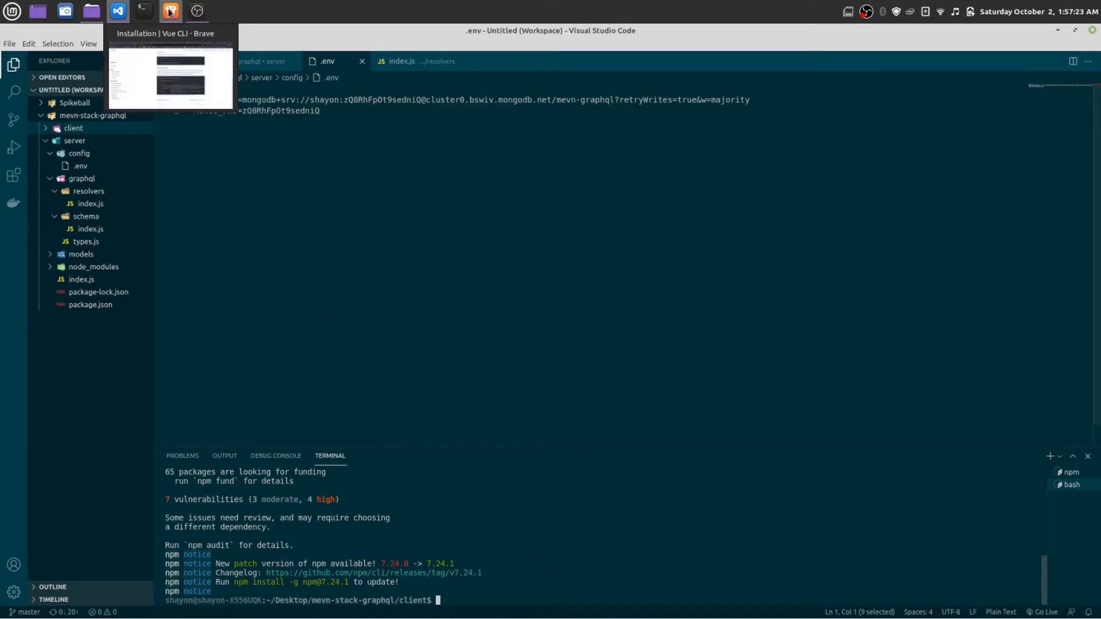
left_click(170, 12)
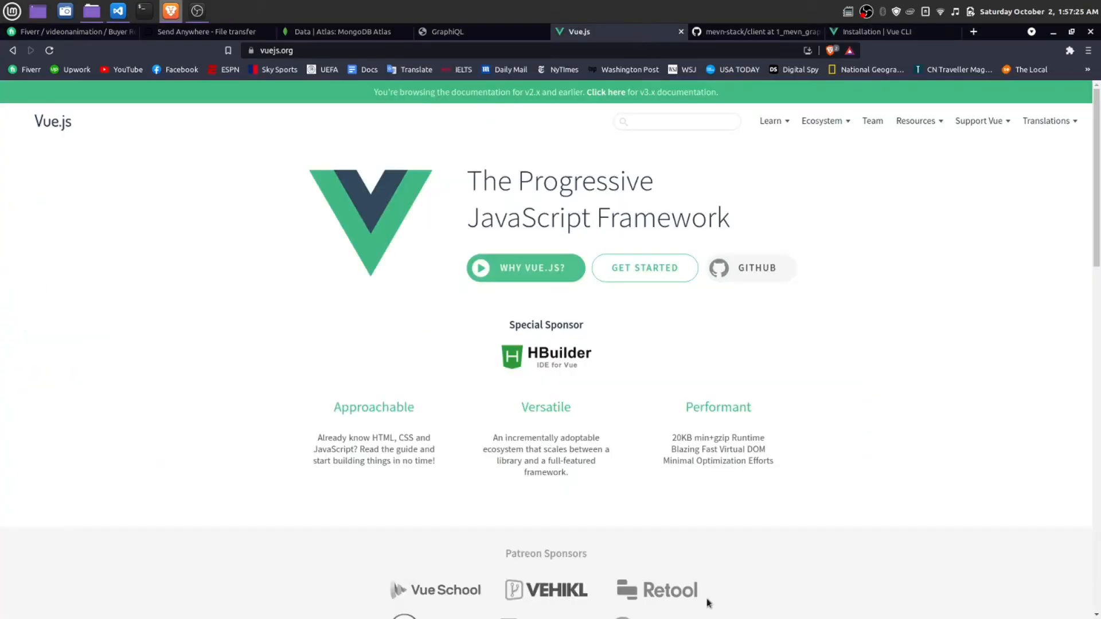
left_click(874, 32)
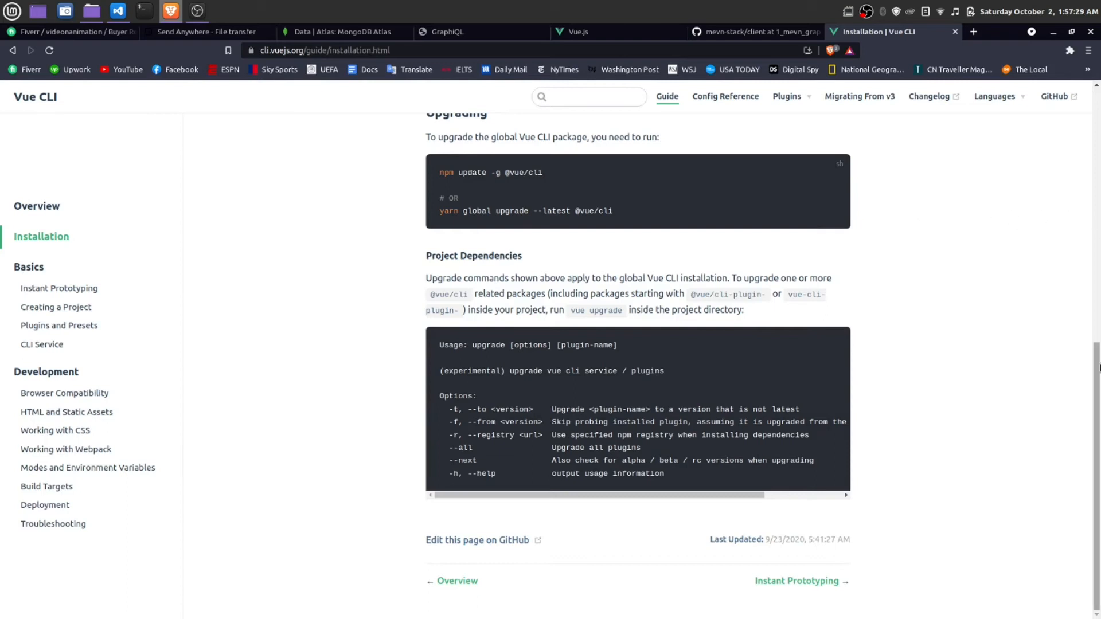
scroll("up", 3)
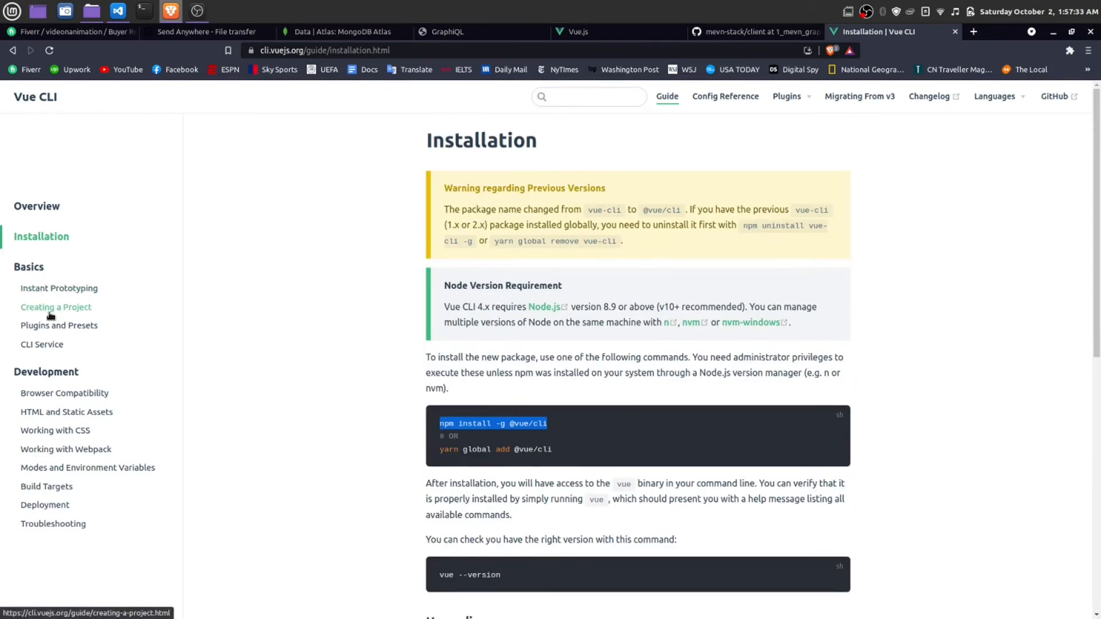
left_click(55, 307)
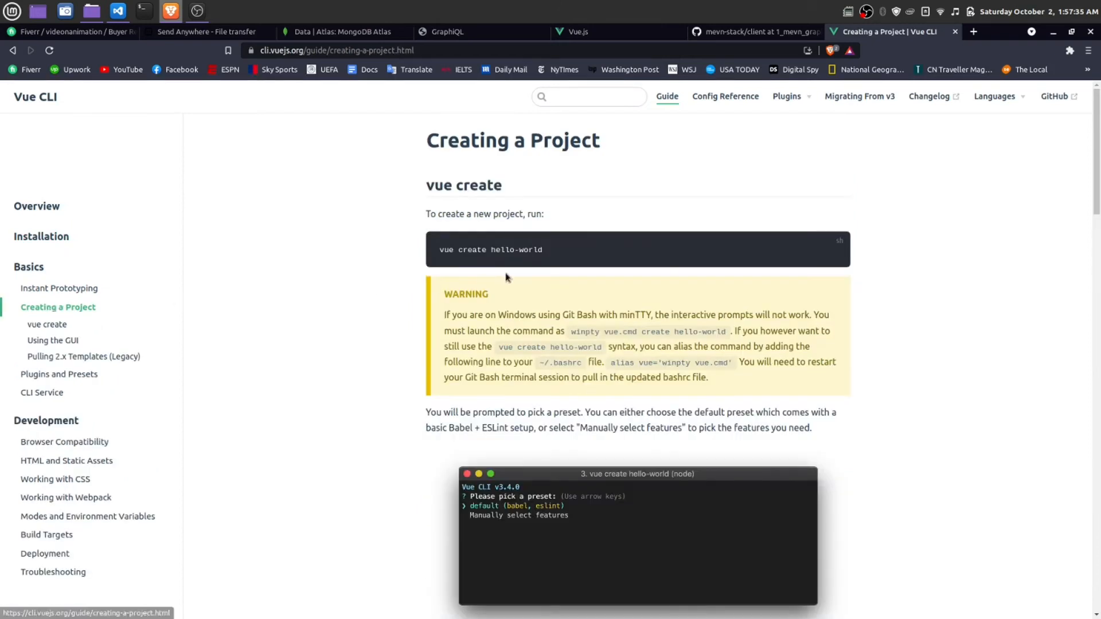
mouse_move(506, 262)
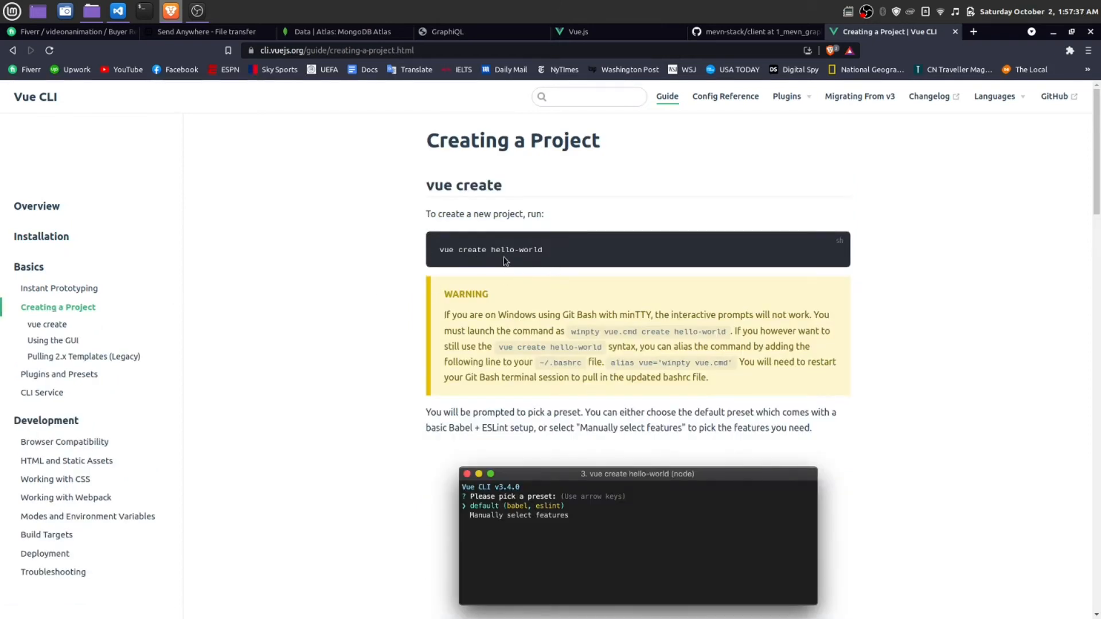
mouse_move(117, 11)
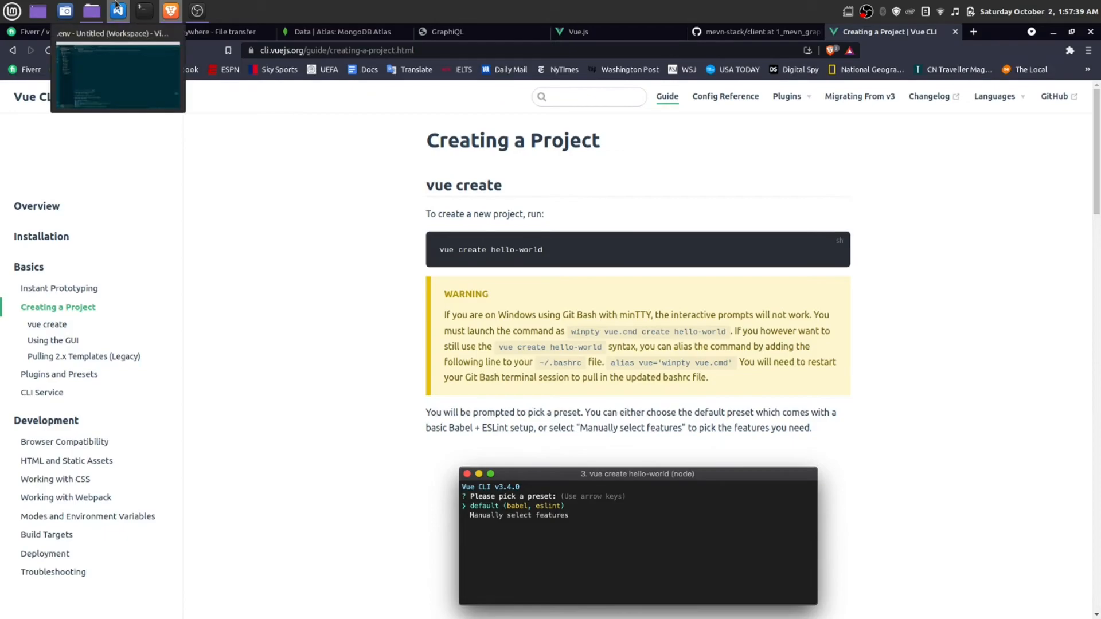
left_click(117, 12)
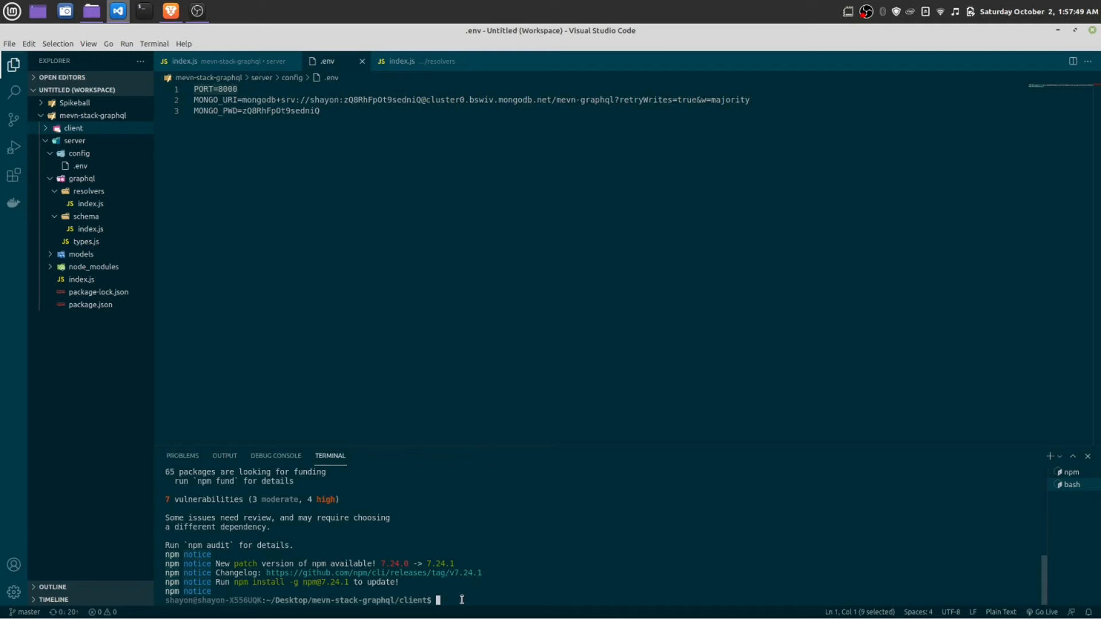
- Run 'vue --version' in the client folder, confirming Vue CLI 4.5.13, and begin 'vue create'
type("v")
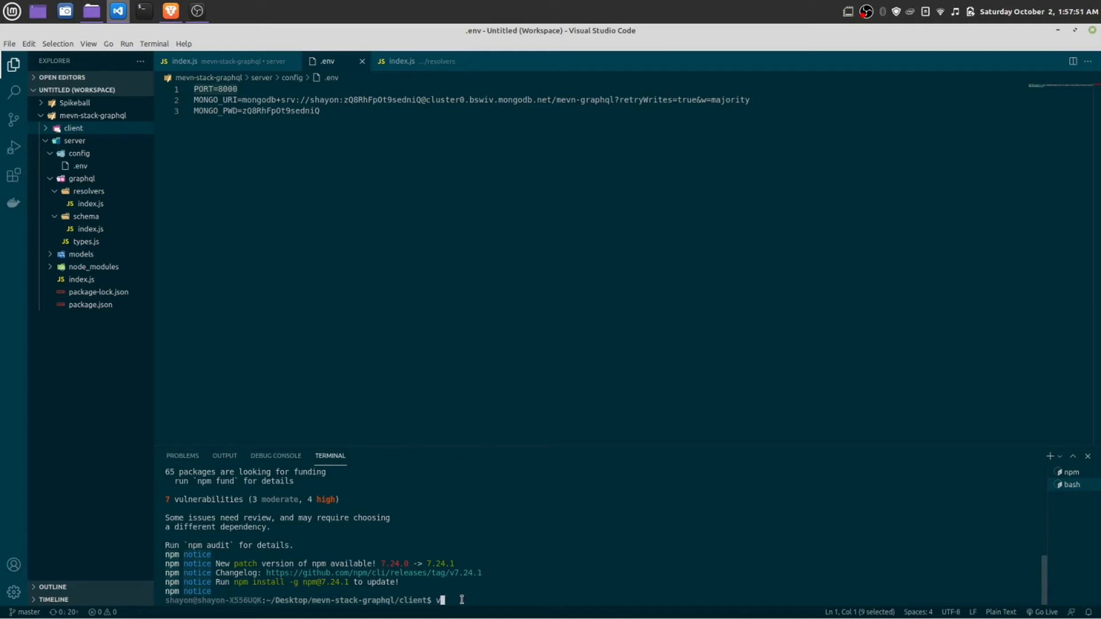
type("ue --version")
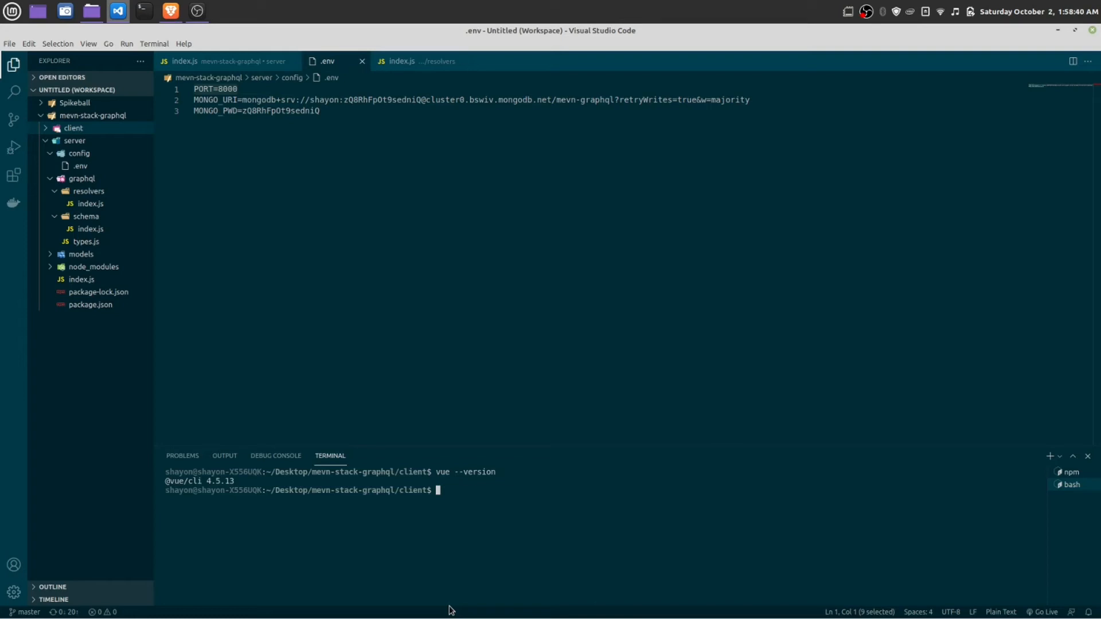
type("vu")
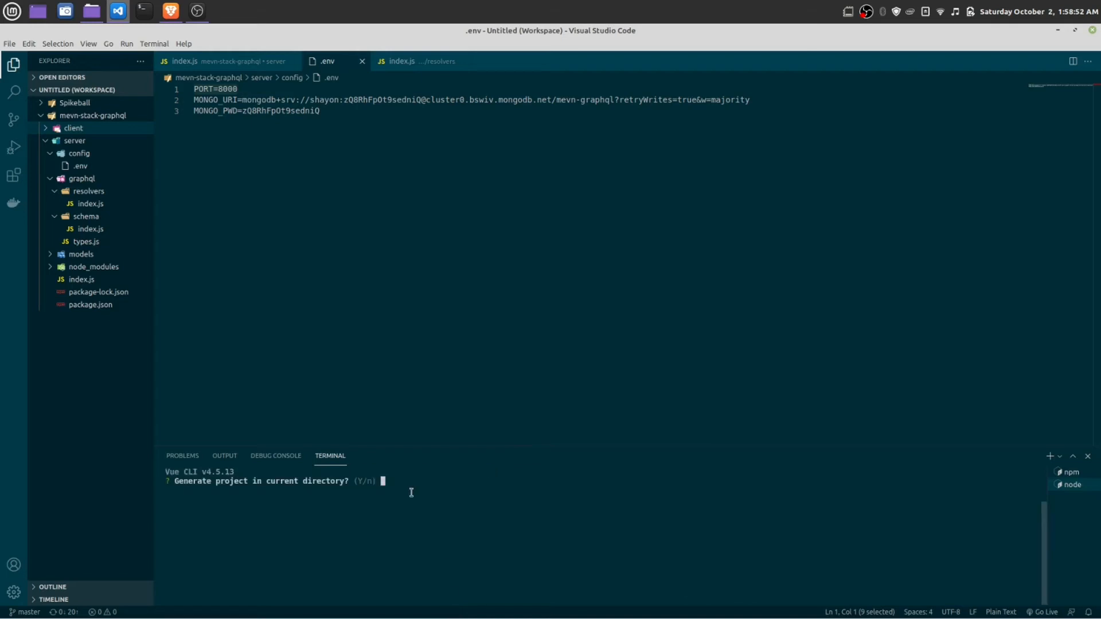
mouse_move(413, 436)
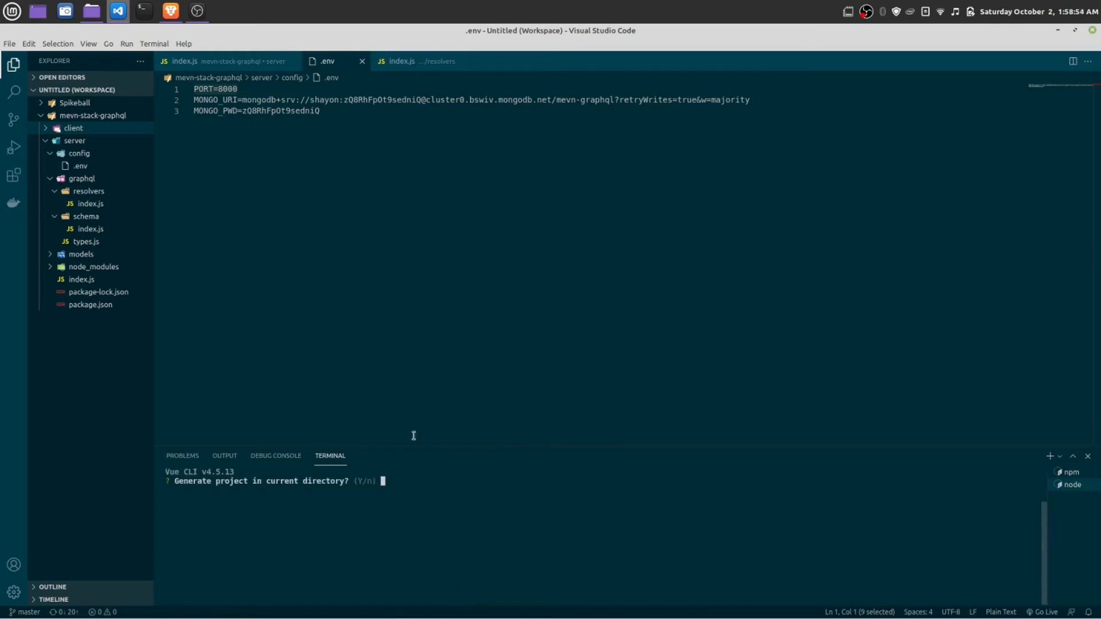
- Enlarge the terminal panel and check the client folder while 'vue create .' awaits an answer
left_click_drag(468, 451, 468, 238)
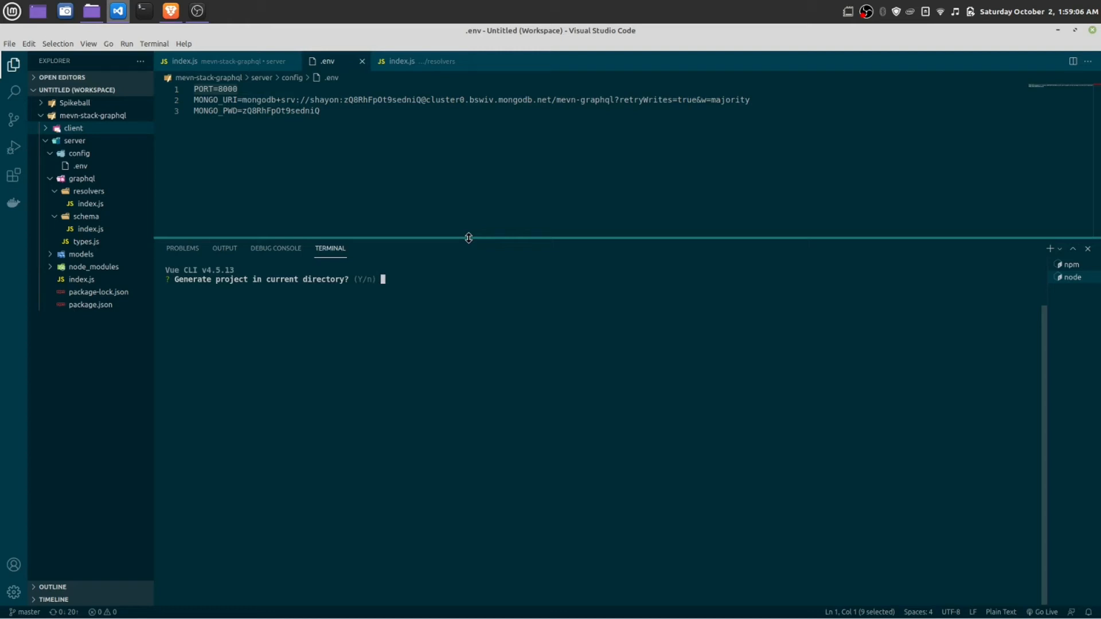
left_click(92, 115)
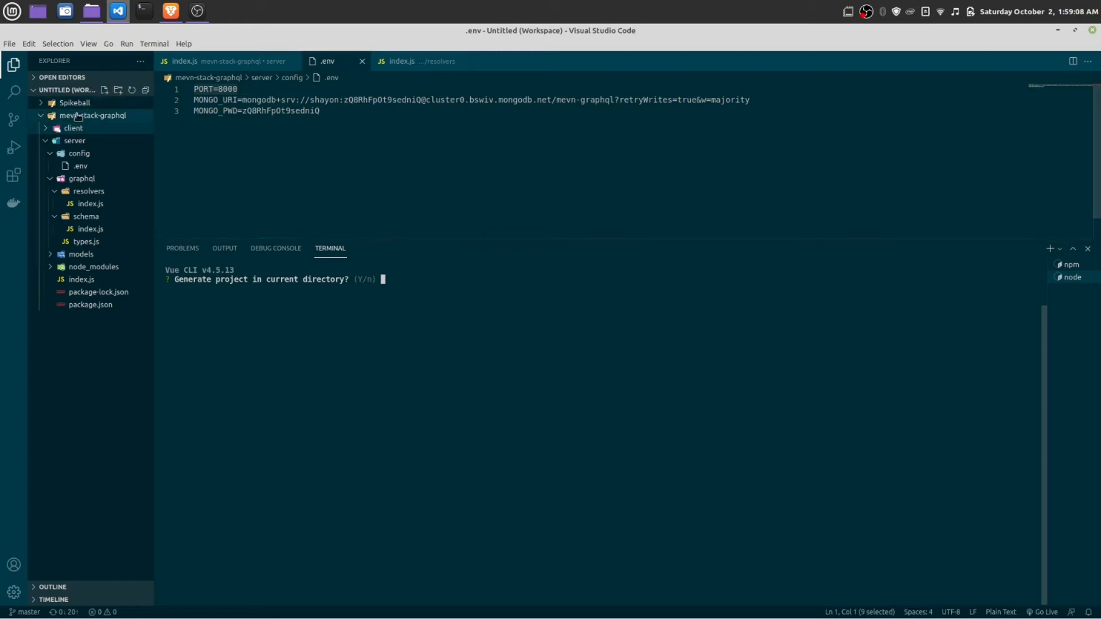
left_click(73, 127)
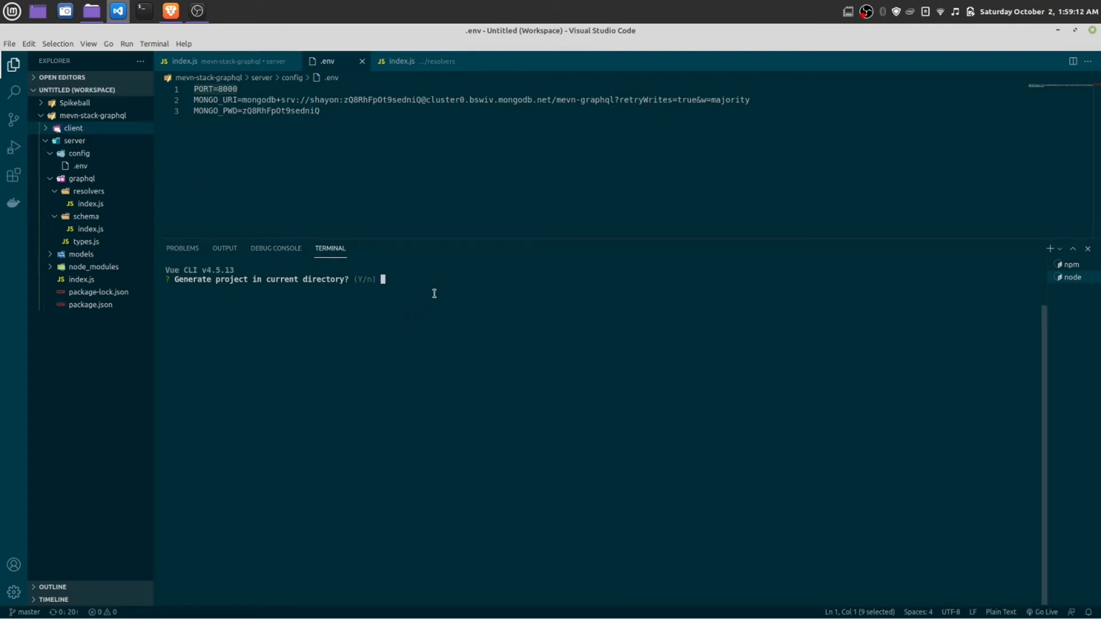
mouse_move(308, 286)
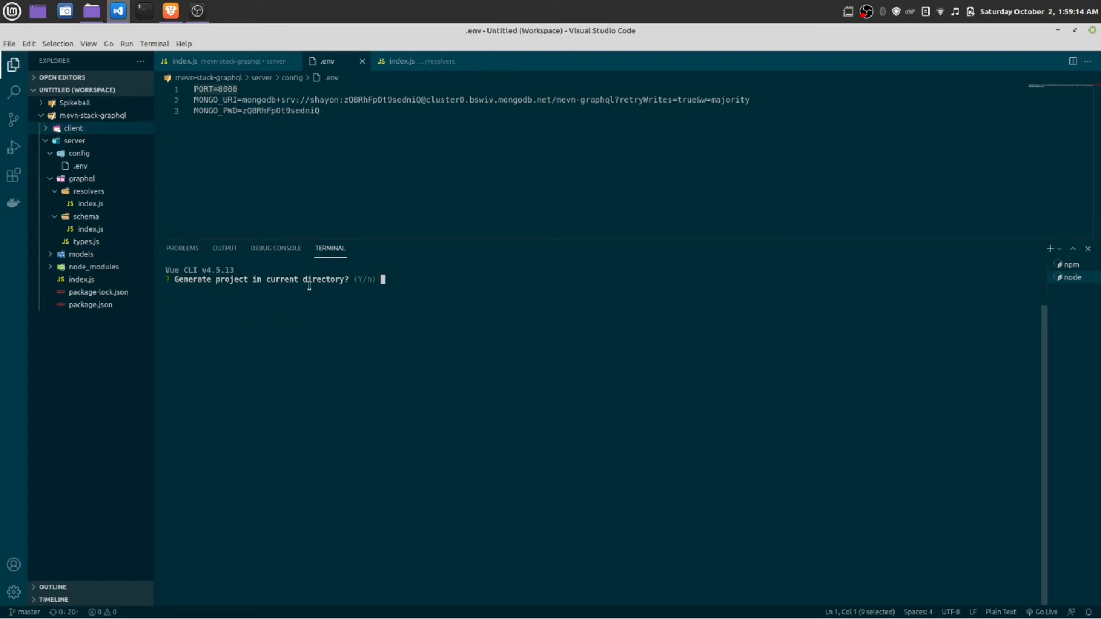
mouse_move(424, 422)
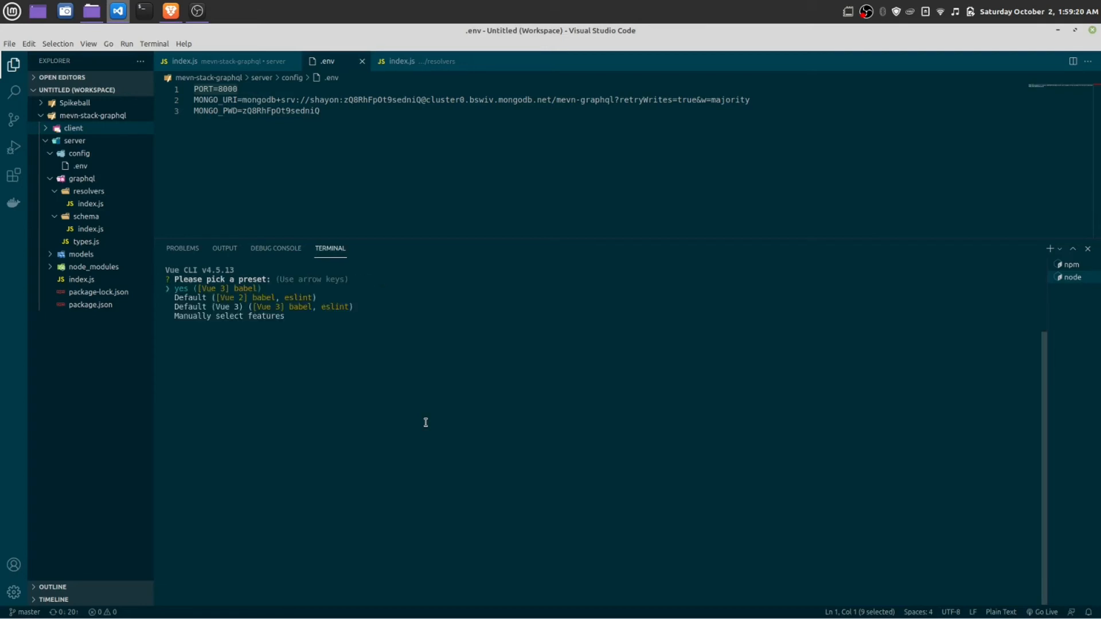
- Manually select features Choose Vue version and Babel, turning off Linter / Formatter, and pick Vue 3.x
key("Down")
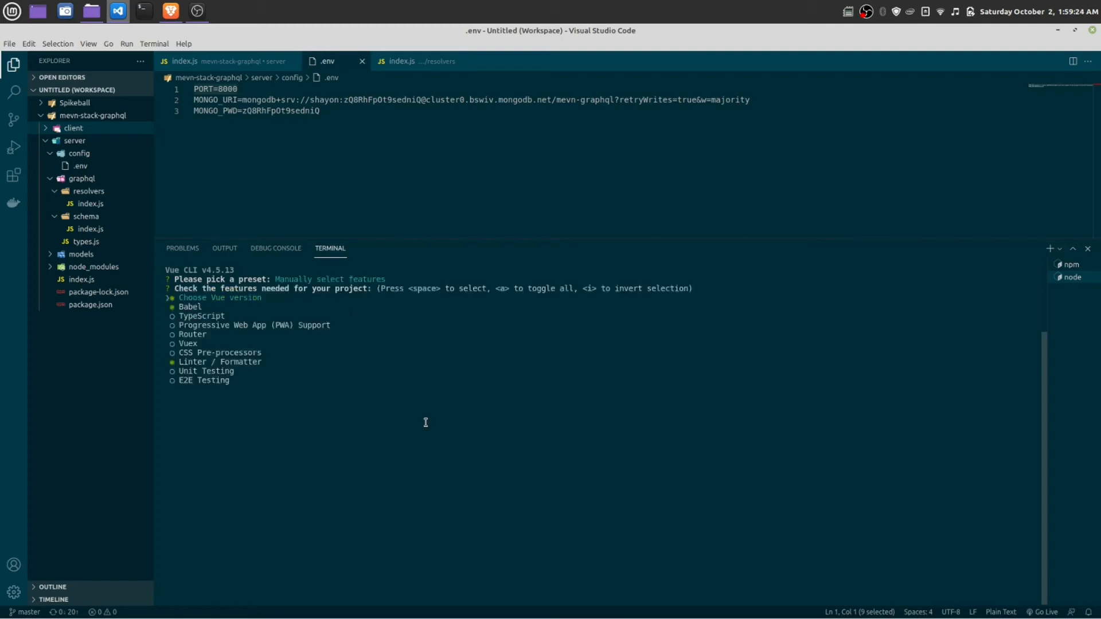
key("Down")
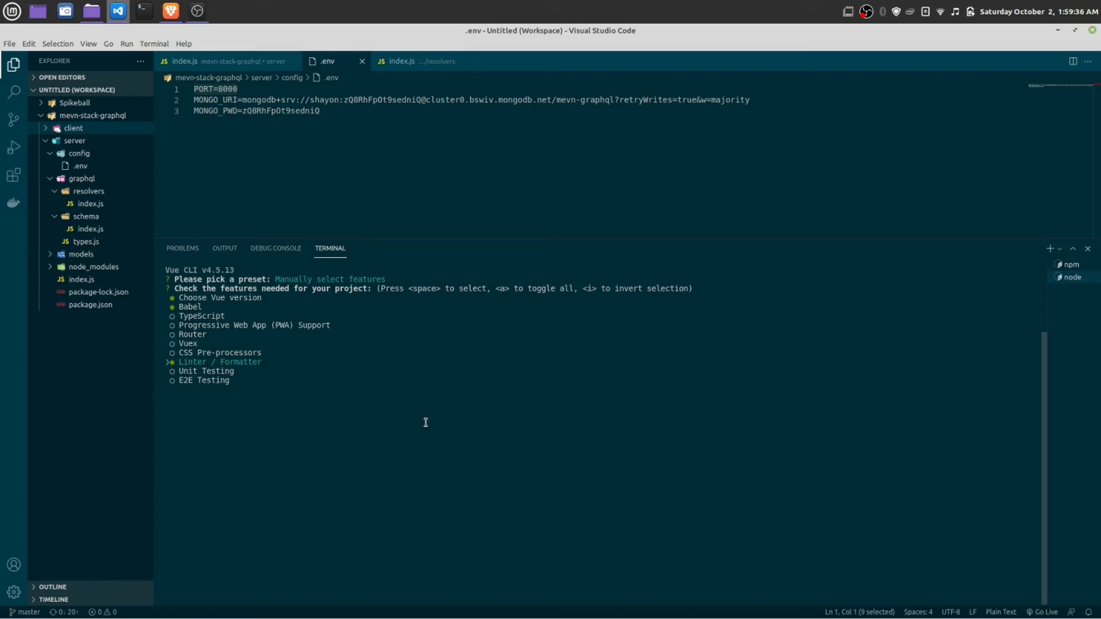
key("space")
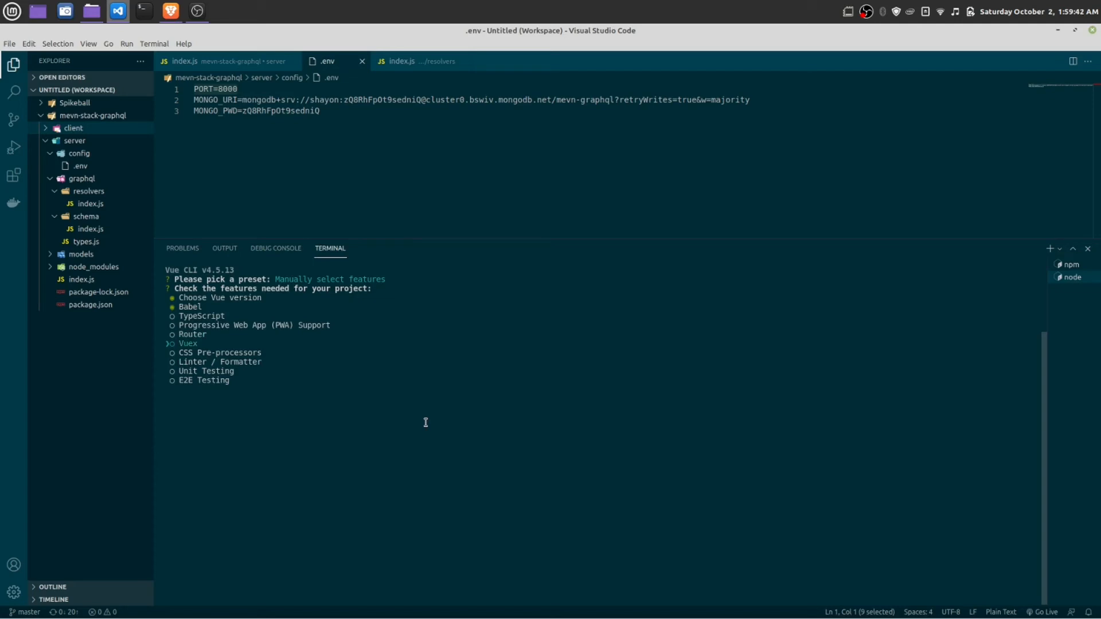
key("up")
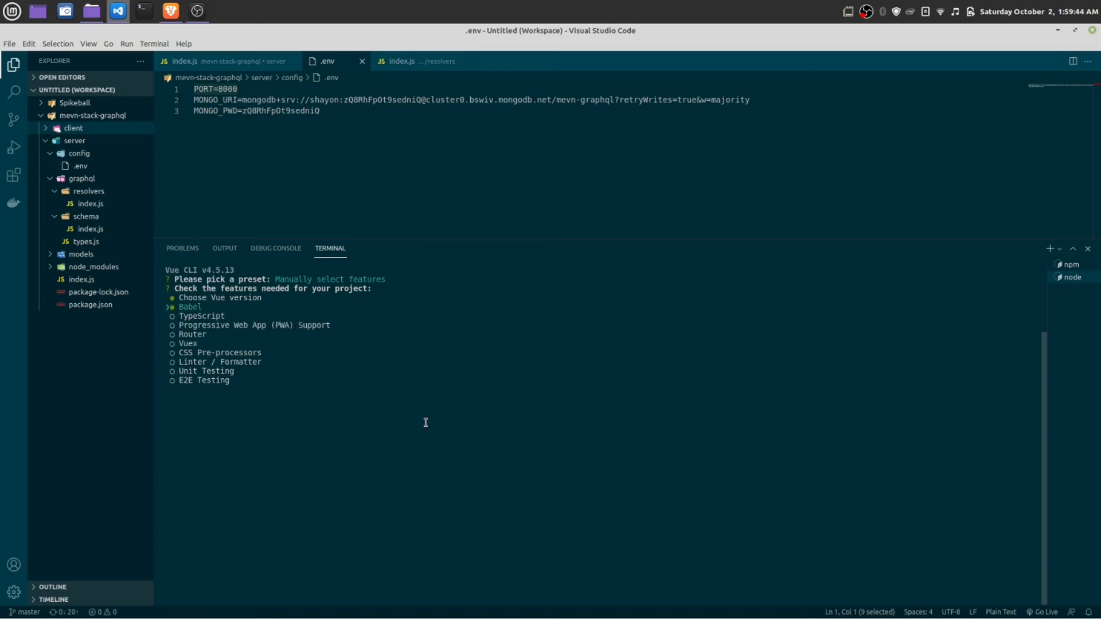
key("Down")
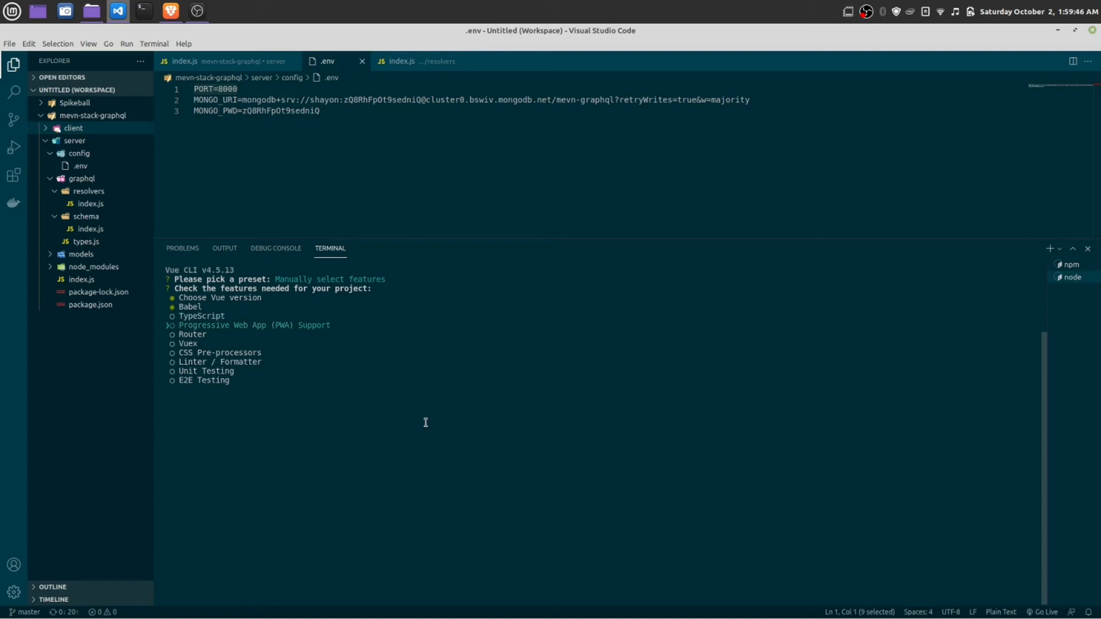
key("down")
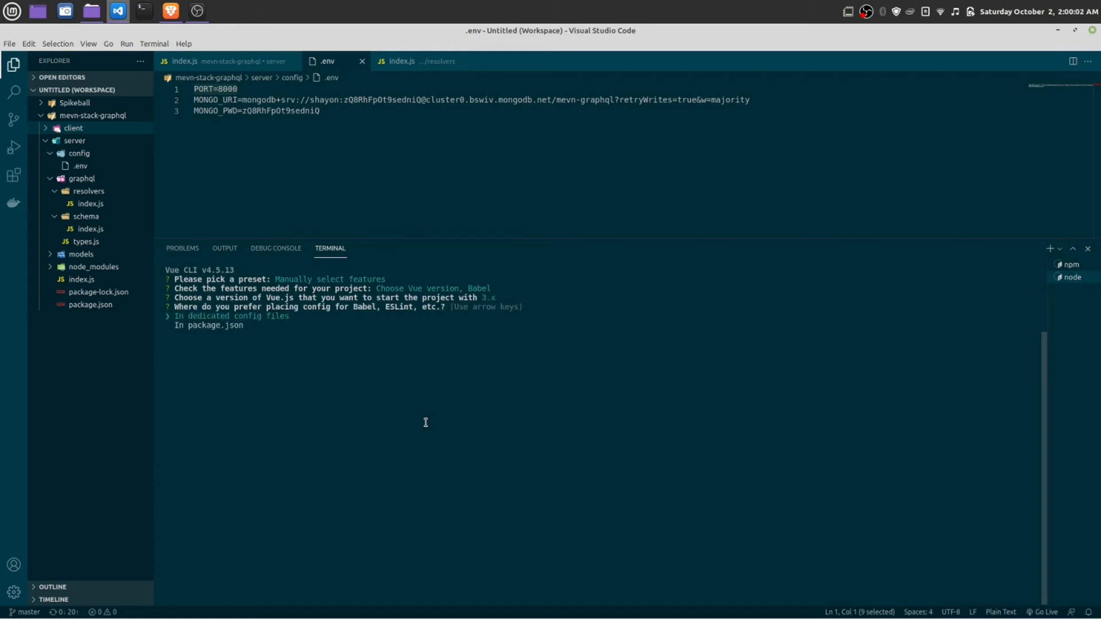
- Keep config in dedicated config files and answer N to saving the choices as a preset
key("Down")
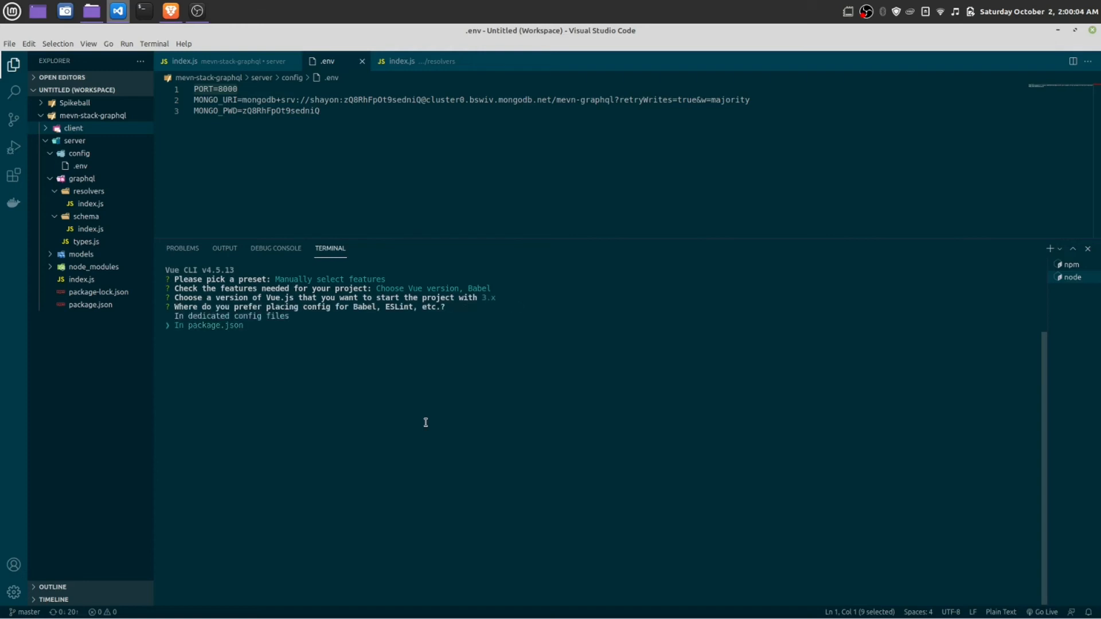
key("Up")
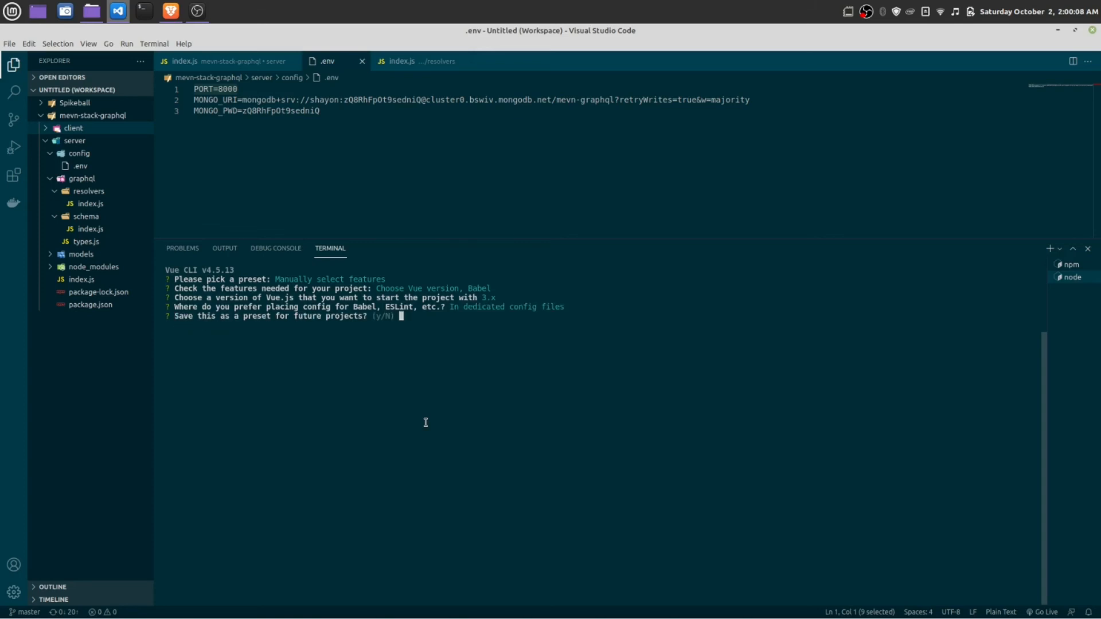
type("N")
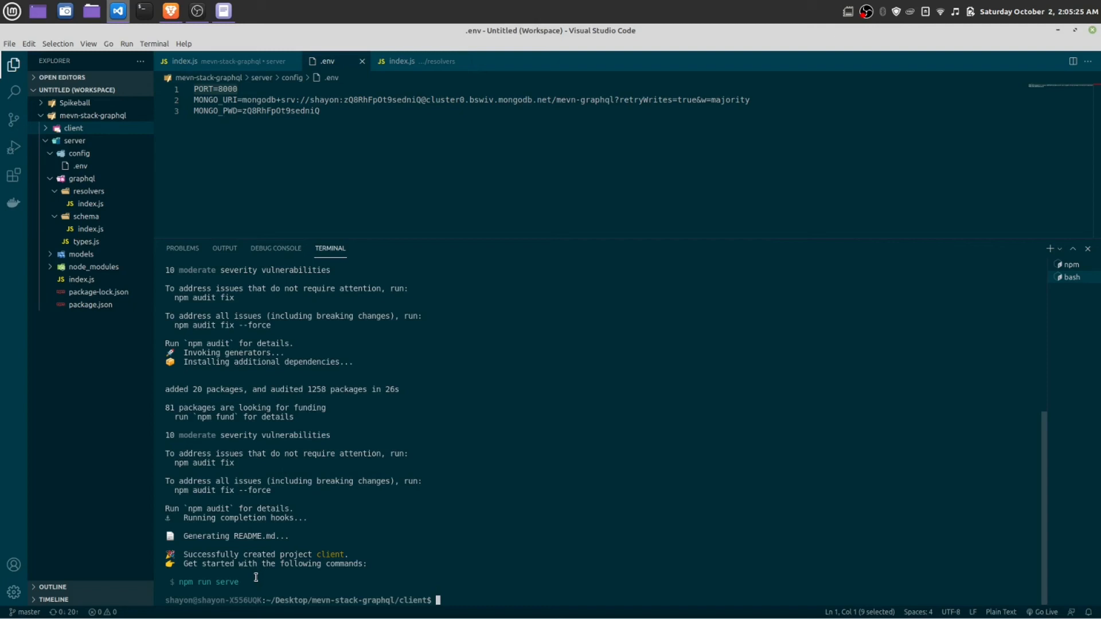
mouse_move(241, 582)
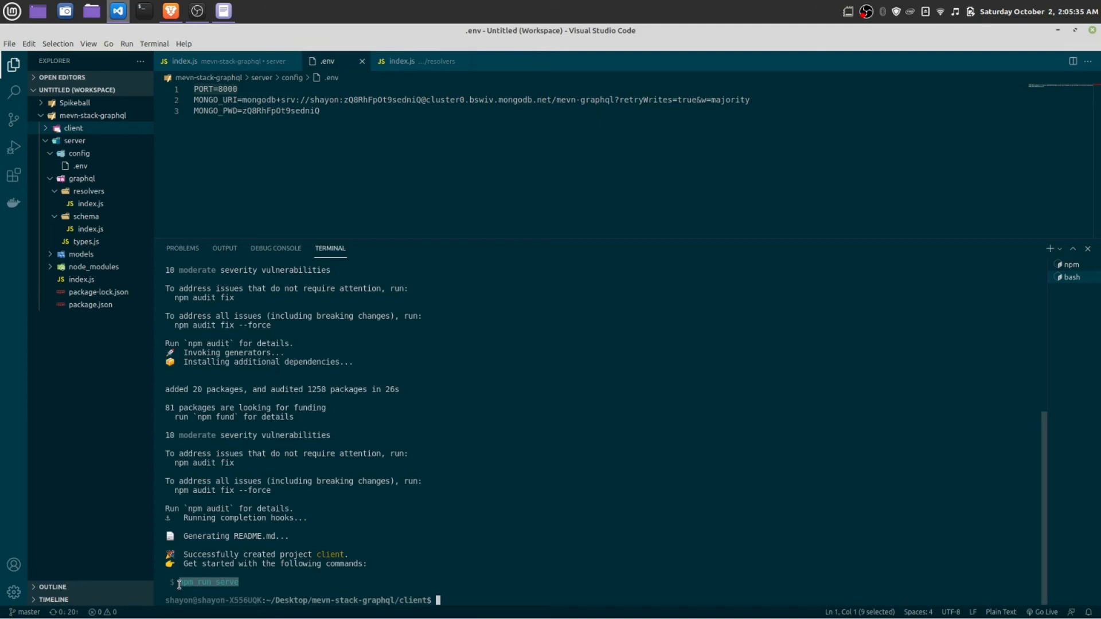
- Run 'npm run serve' to launch the client app's dev server at localhost:8080
type("npm run serve")
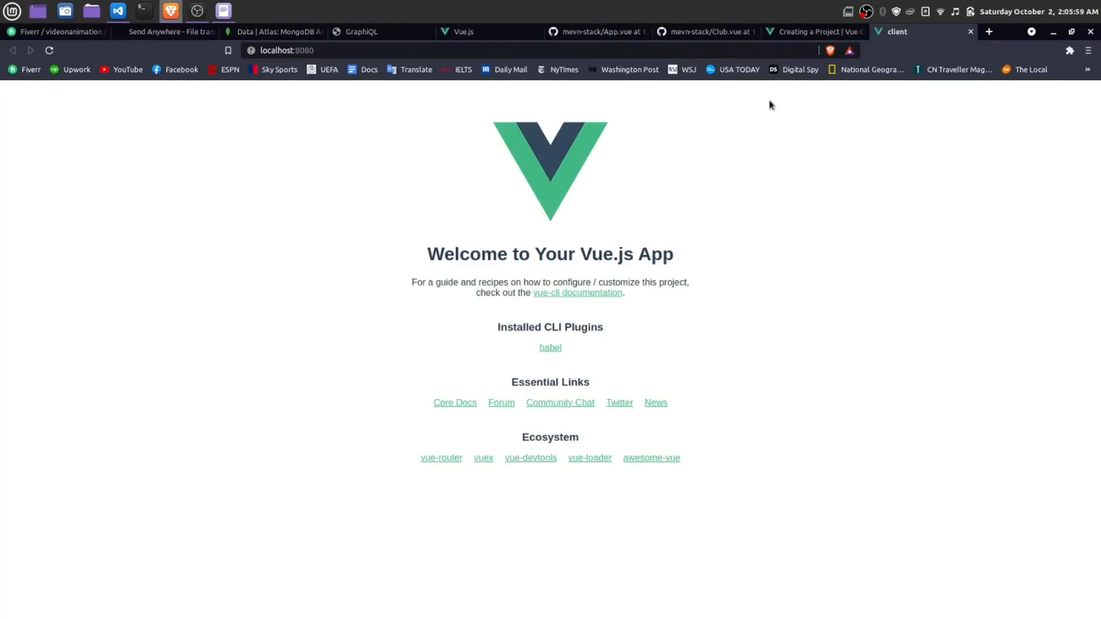
mouse_move(344, 302)
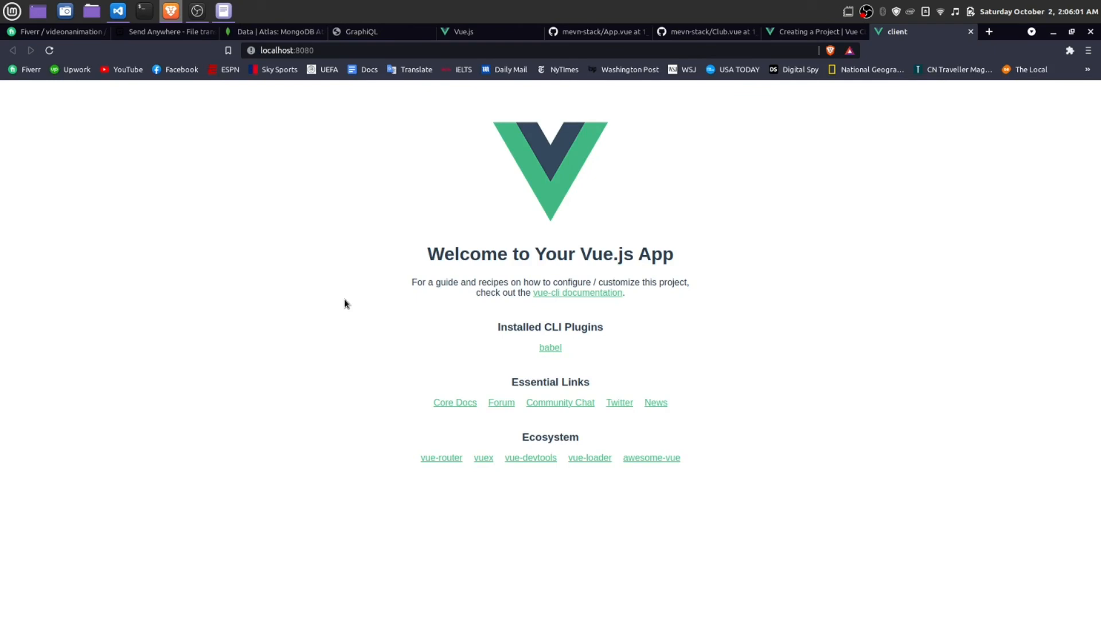
mouse_move(758, 617)
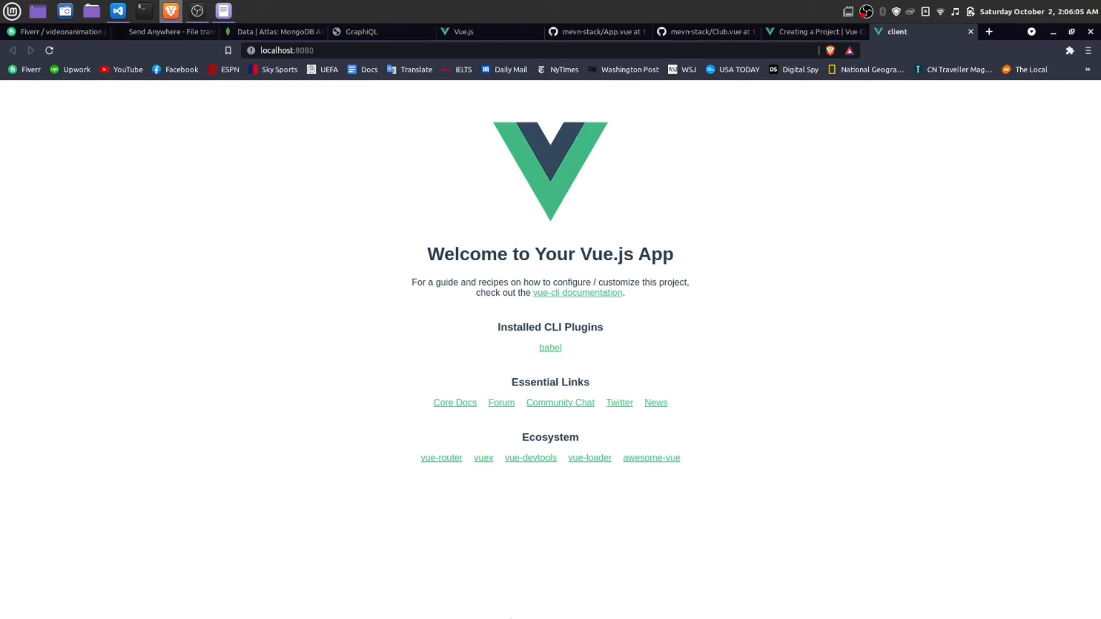
mouse_move(593, 437)
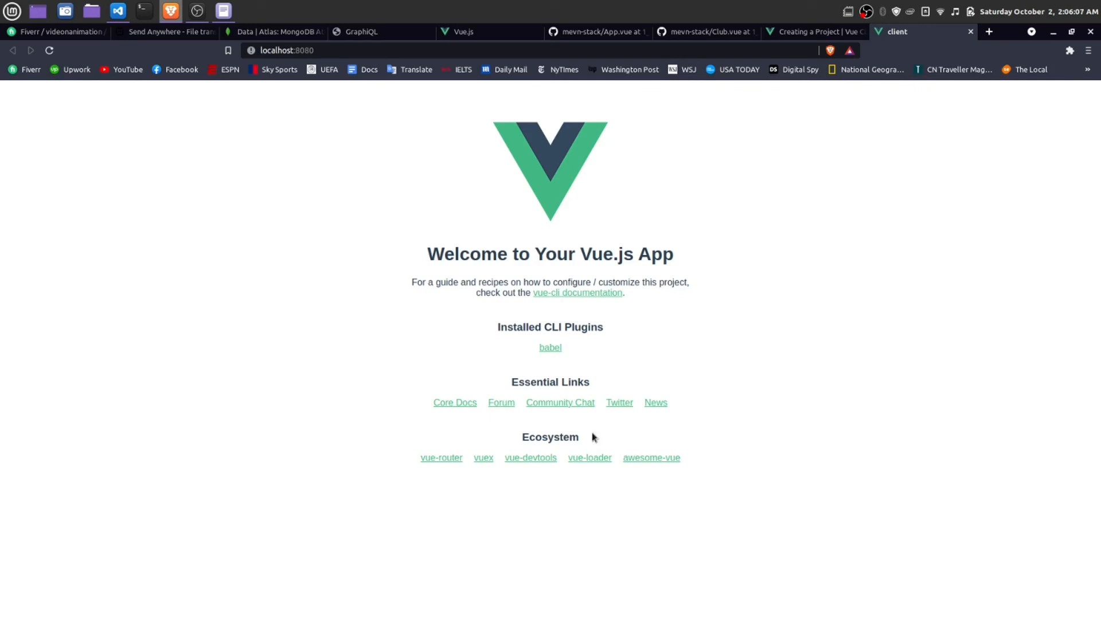